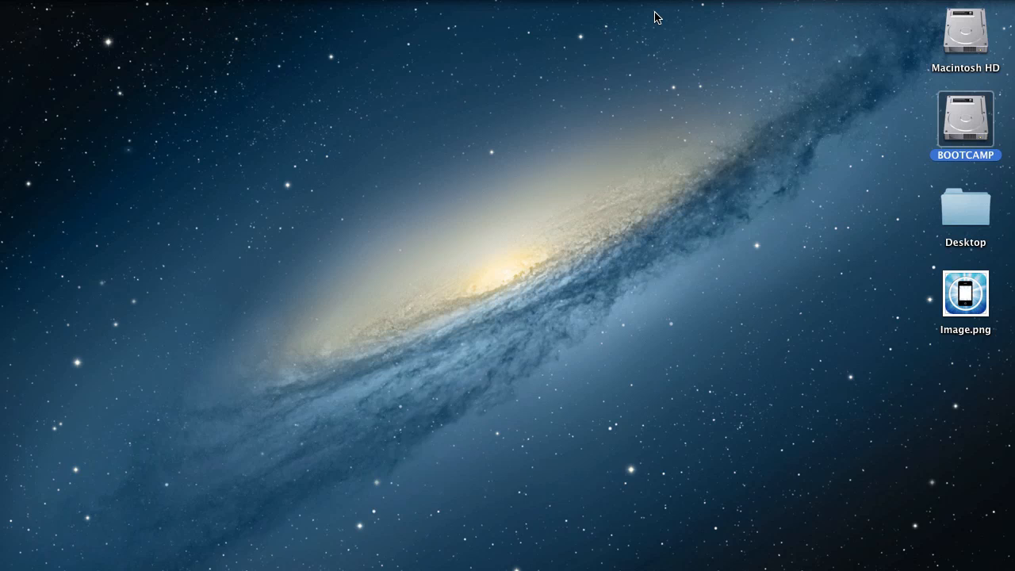
mouse_move(657, 425)
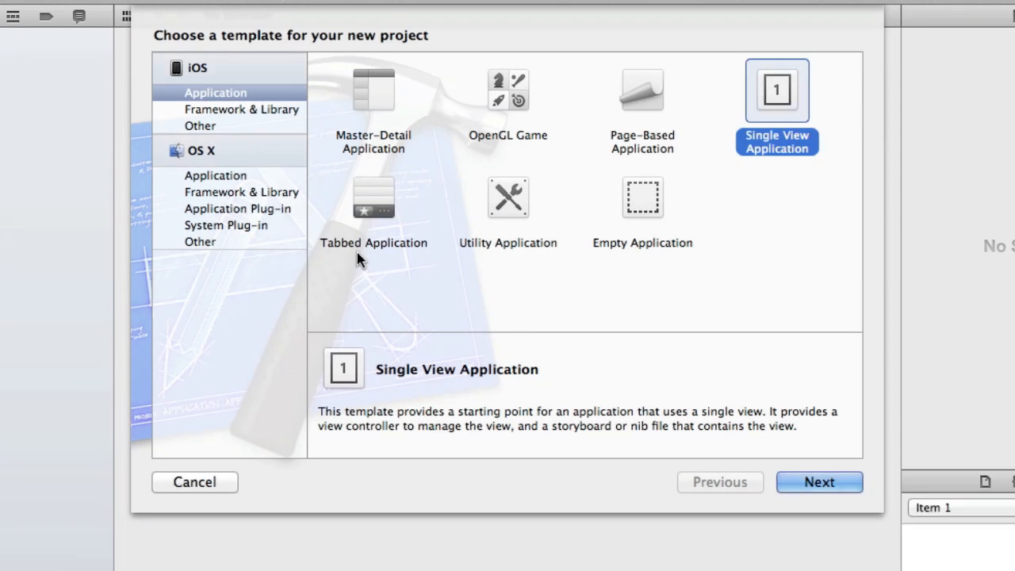
Name the Single View Application project MethodWithParameters and confirm its settings
left_click(818, 482)
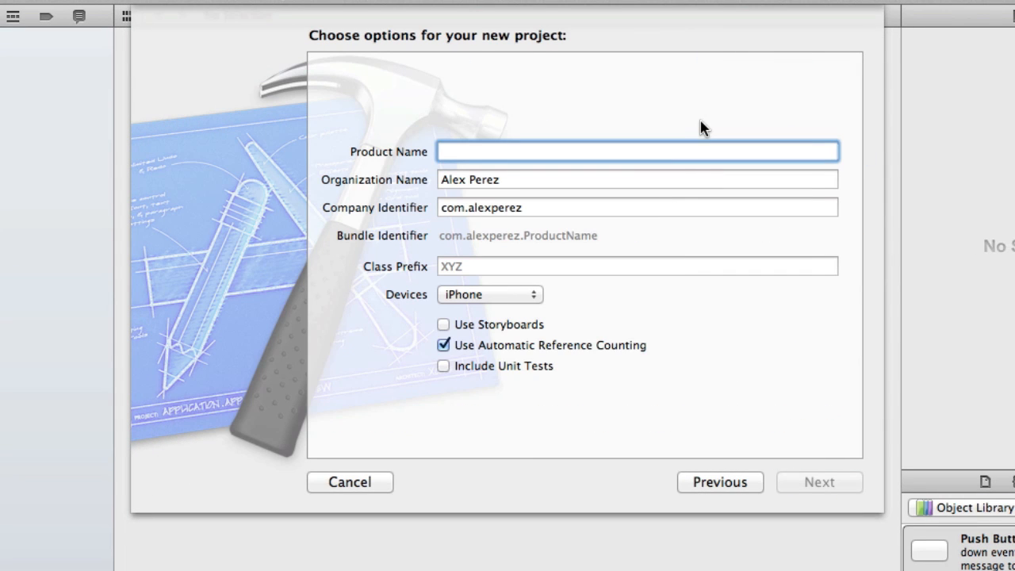
type("Method")
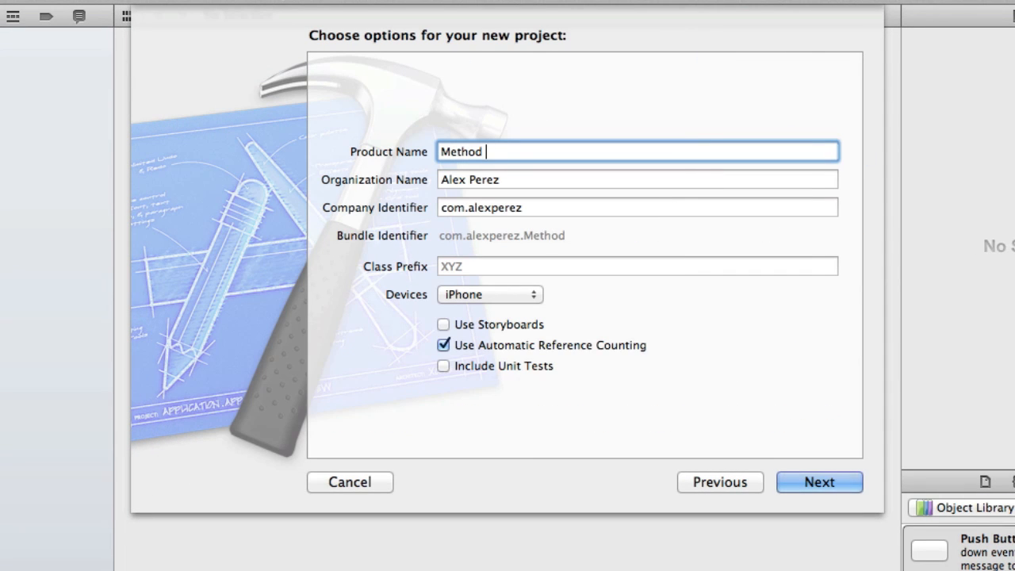
type("WithP")
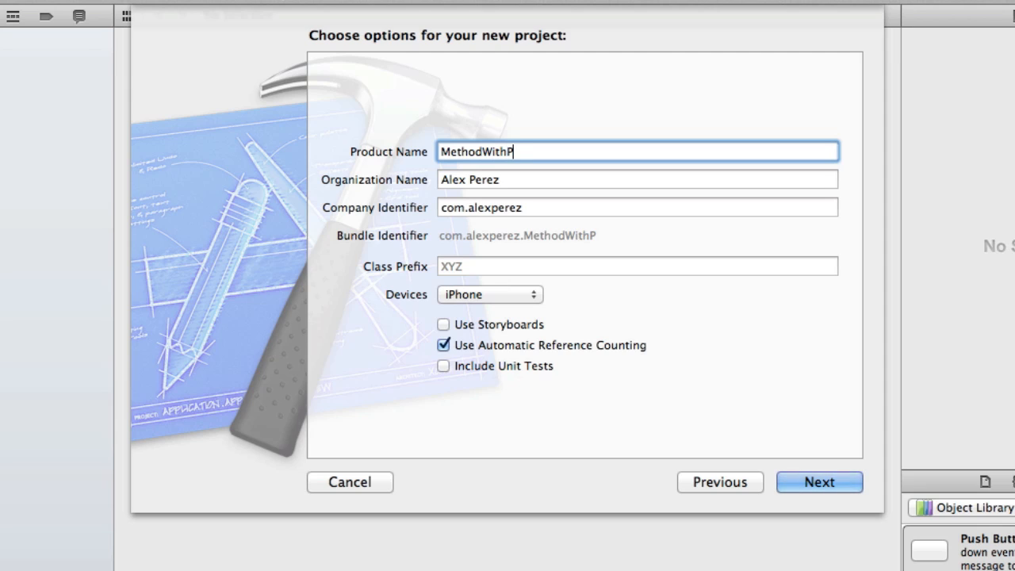
type("arameters")
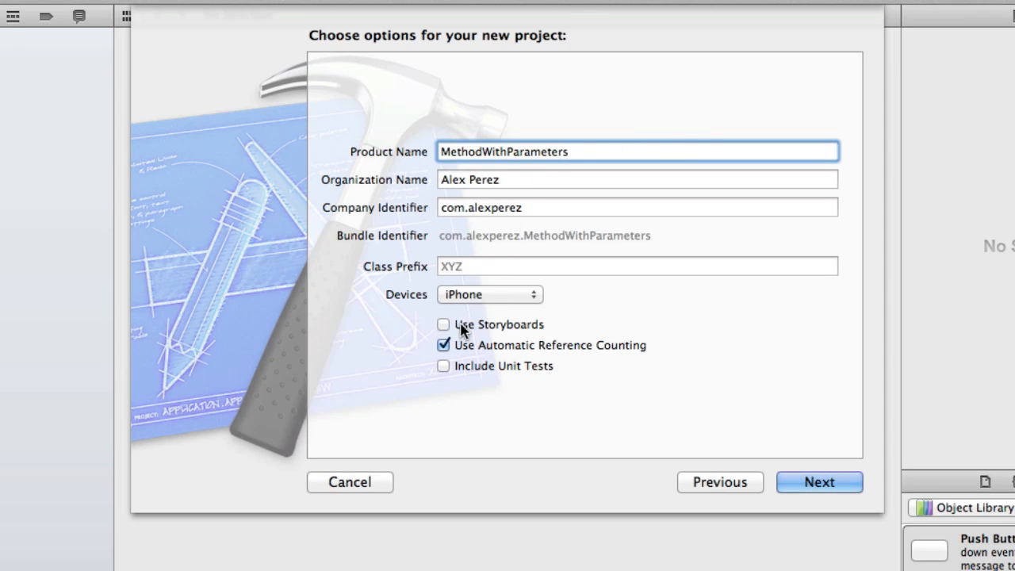
mouse_move(611, 380)
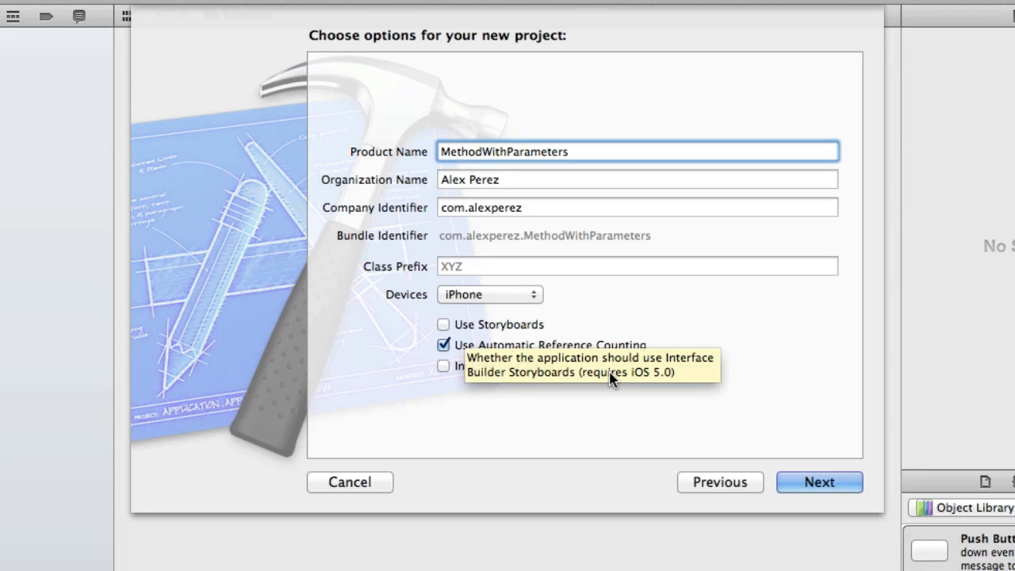
mouse_move(685, 395)
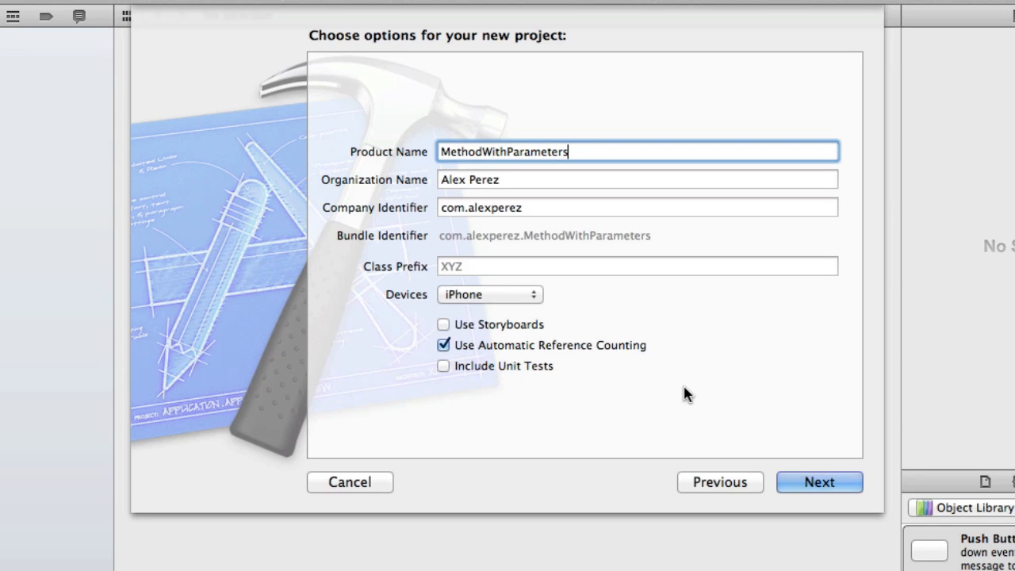
left_click(818, 482)
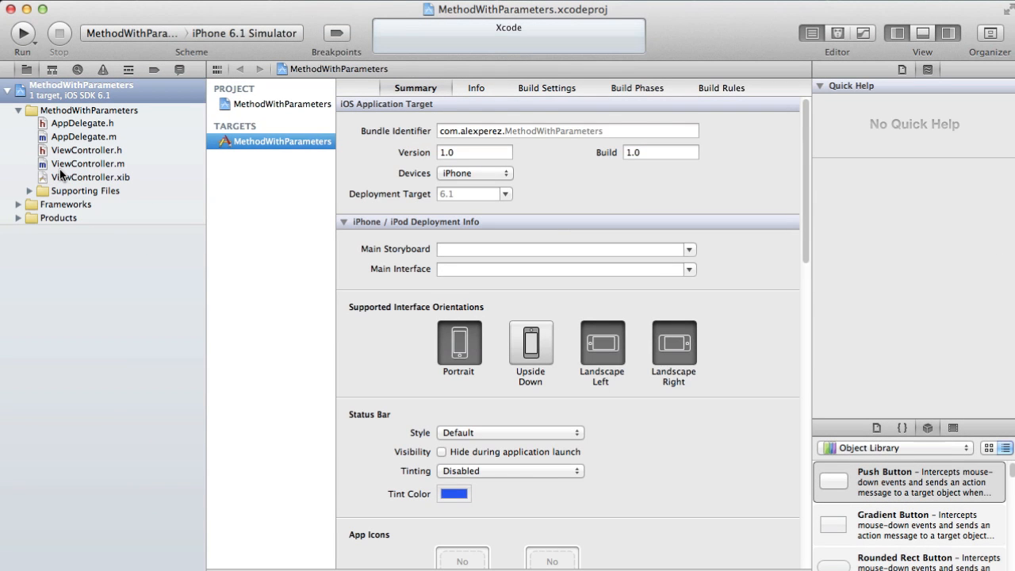
mouse_move(97, 166)
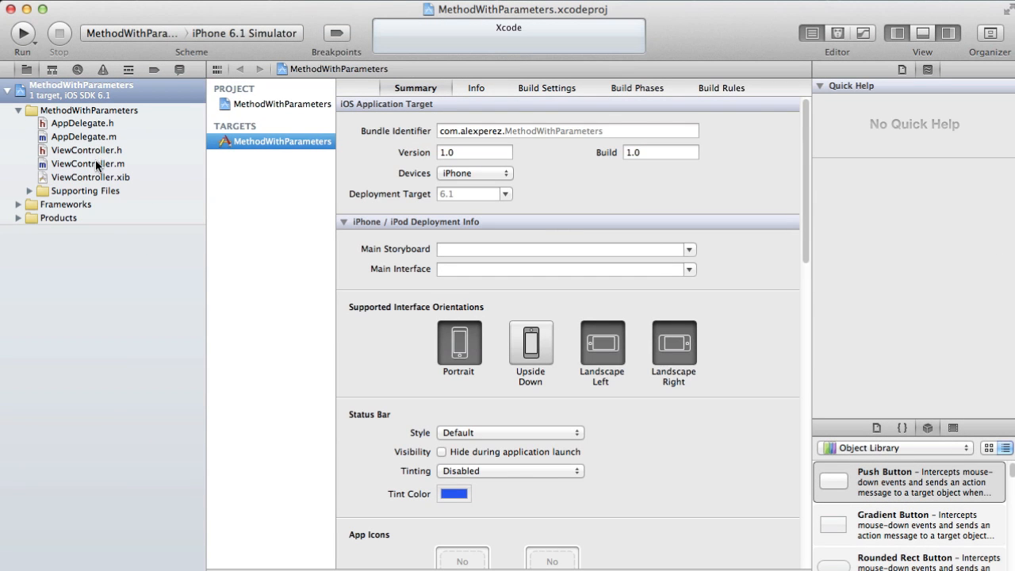
Select ViewController.m in the Project Navigator to edit it
left_click(87, 164)
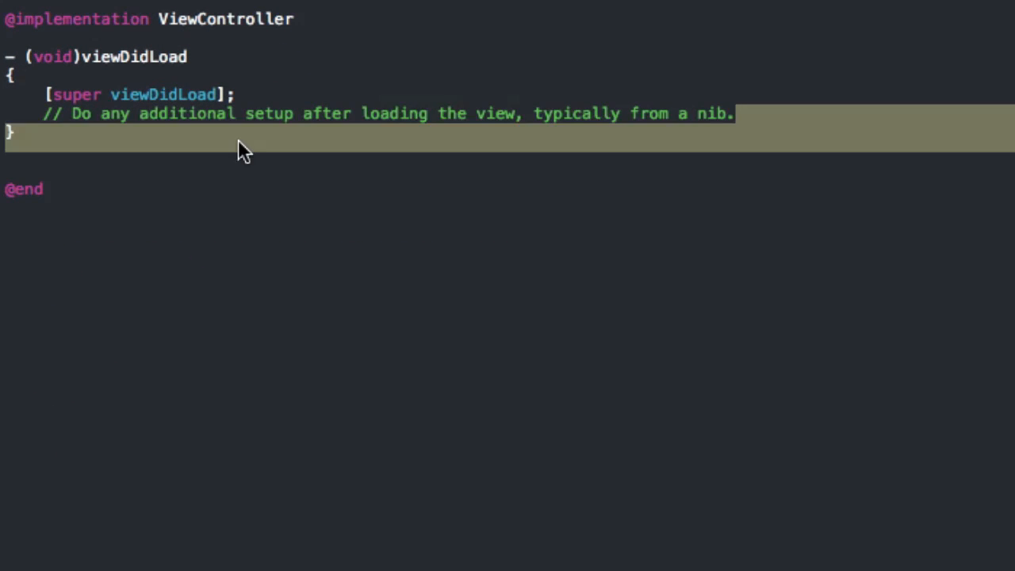
Declare UIImageView *imageView1 allocated with initWithImage:[UIImage imageNamed:@"Image.png"] in place of the setup comment
key("Delete")
type("UIImageView *")
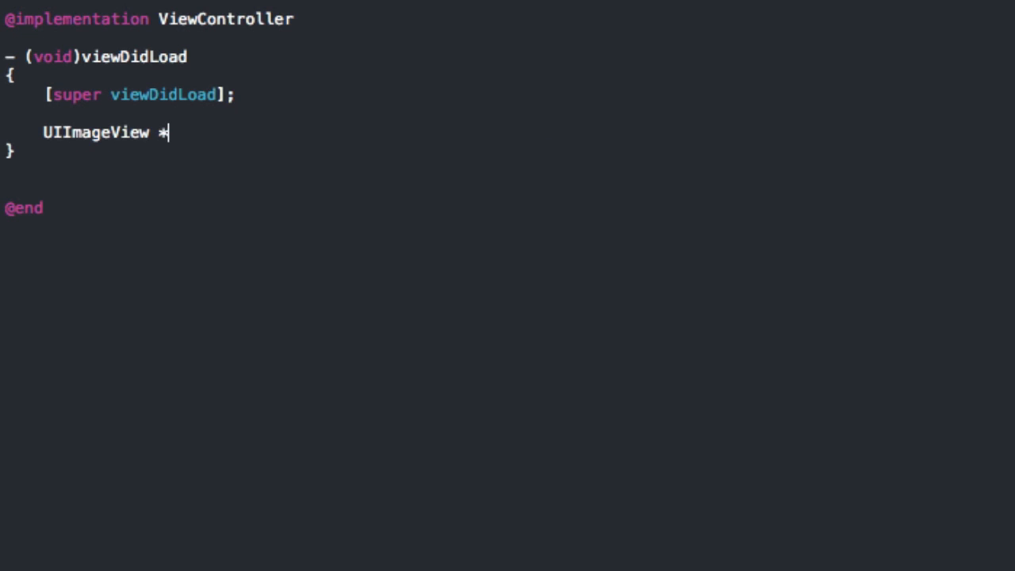
type("imageView1 = [[UIImageView al")
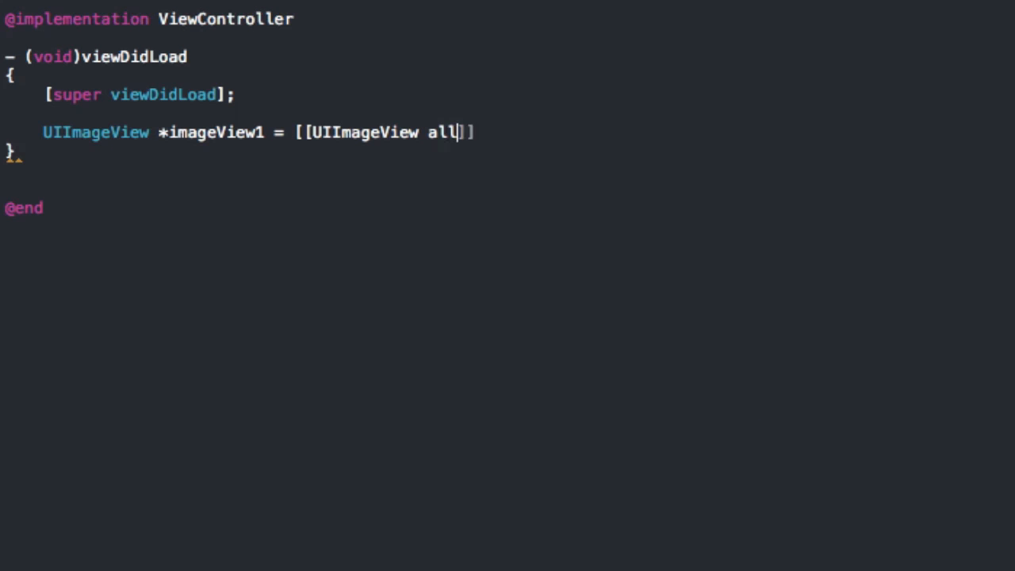
type("loc] initWithImage:[uiimage")
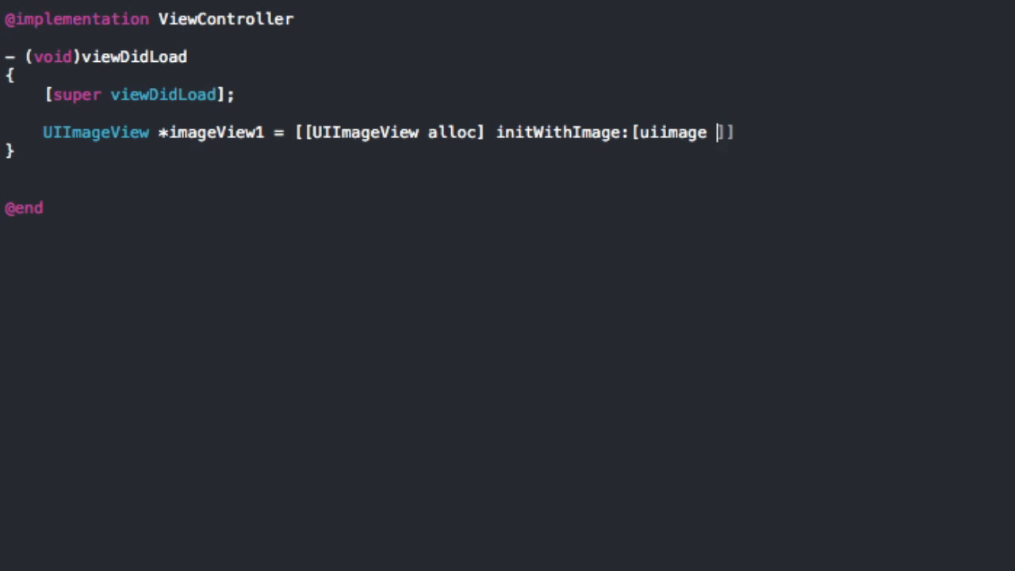
type("UIM")
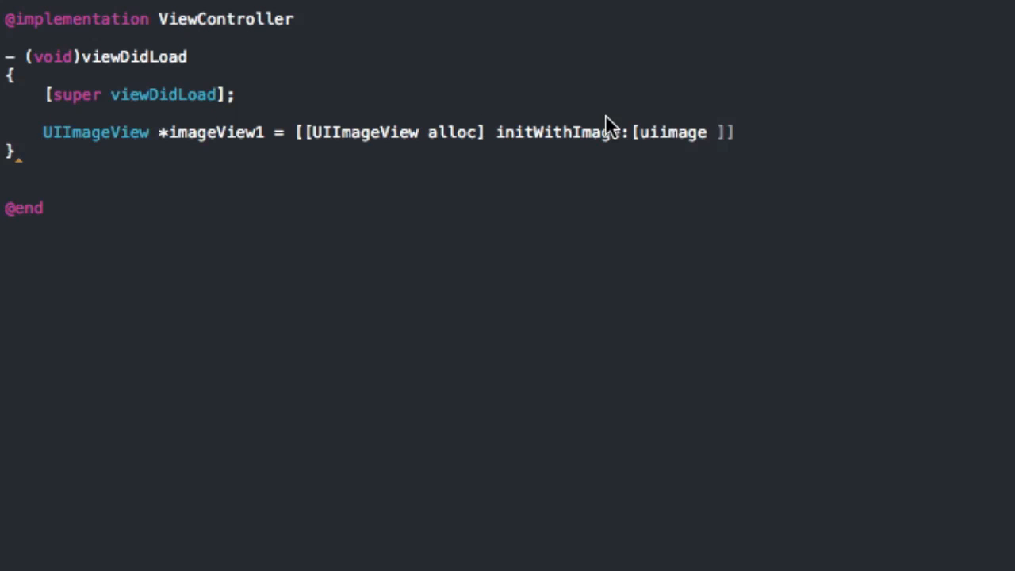
type("UIImageView")
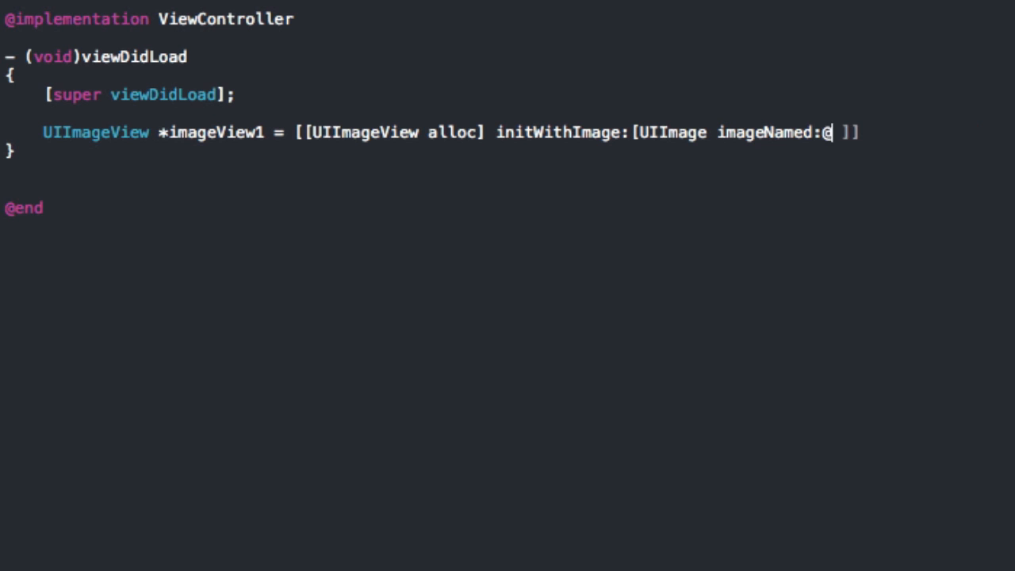
type("\"Image\"")
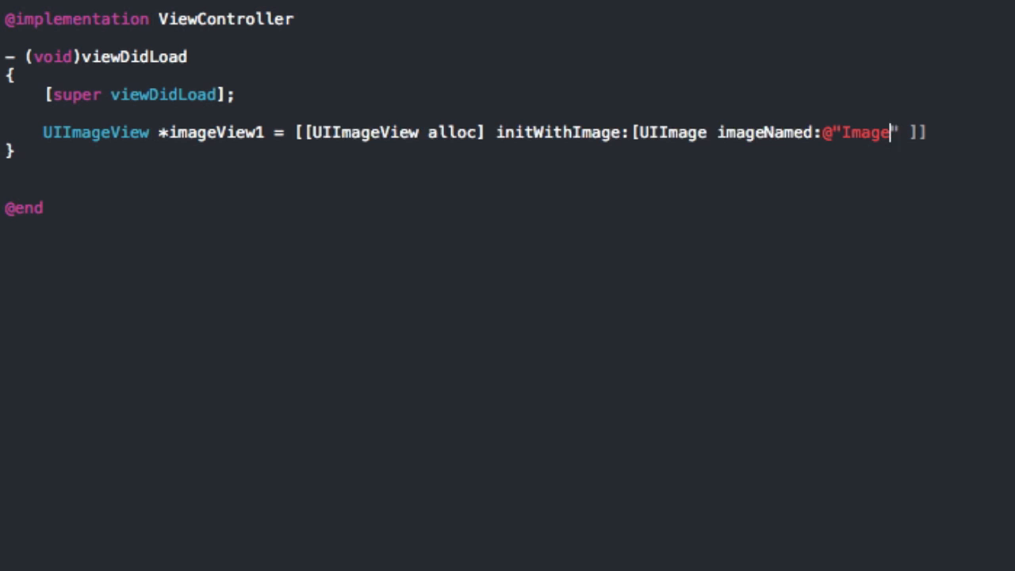
type(".png")
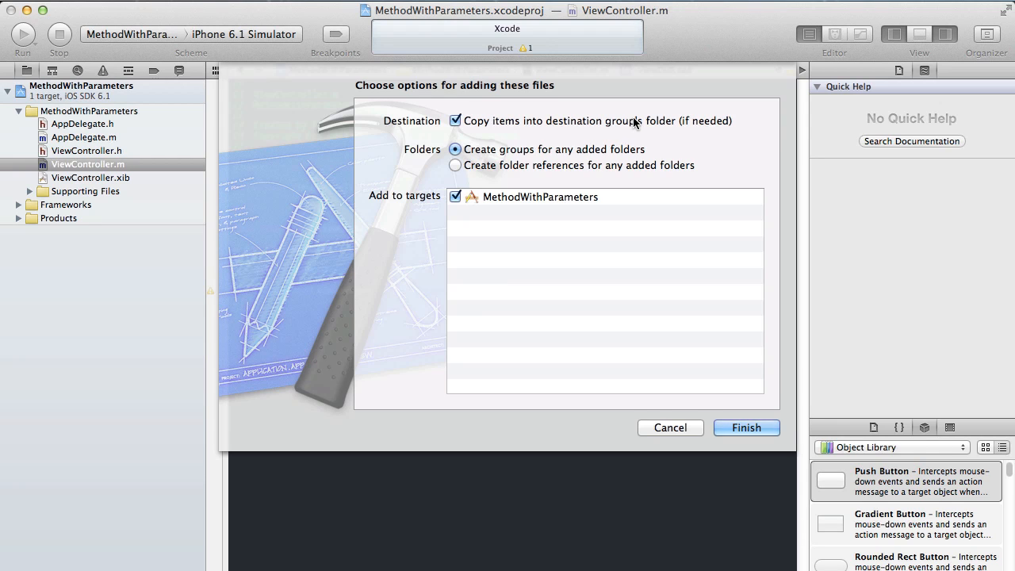
Finish adding Image.png to the target with copy into destination folder enabled
left_click(745, 428)
type("imag")
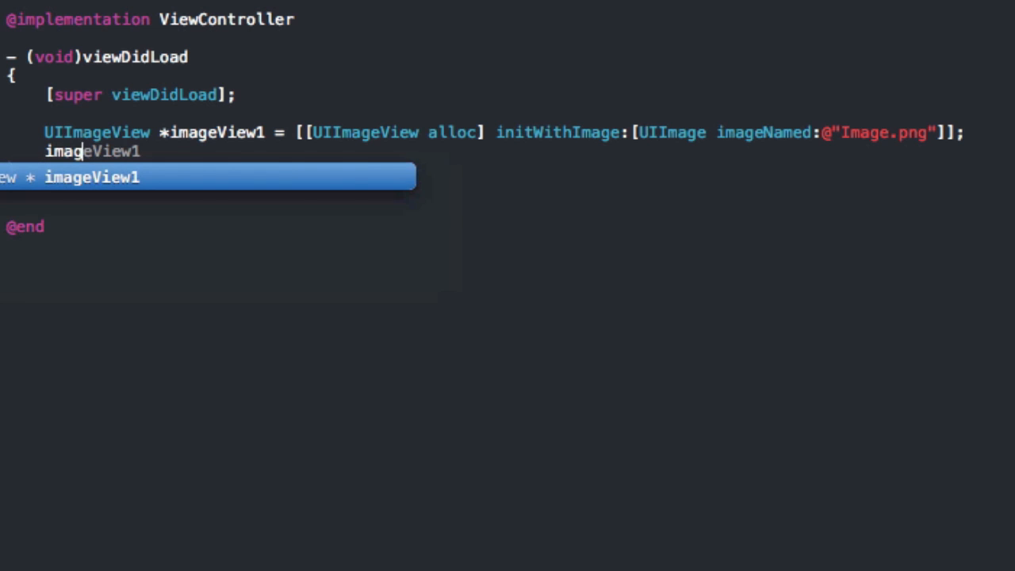
Set imageView1.center = CGPointMake(160, 240); and begin the next message to imageView1
type(".")
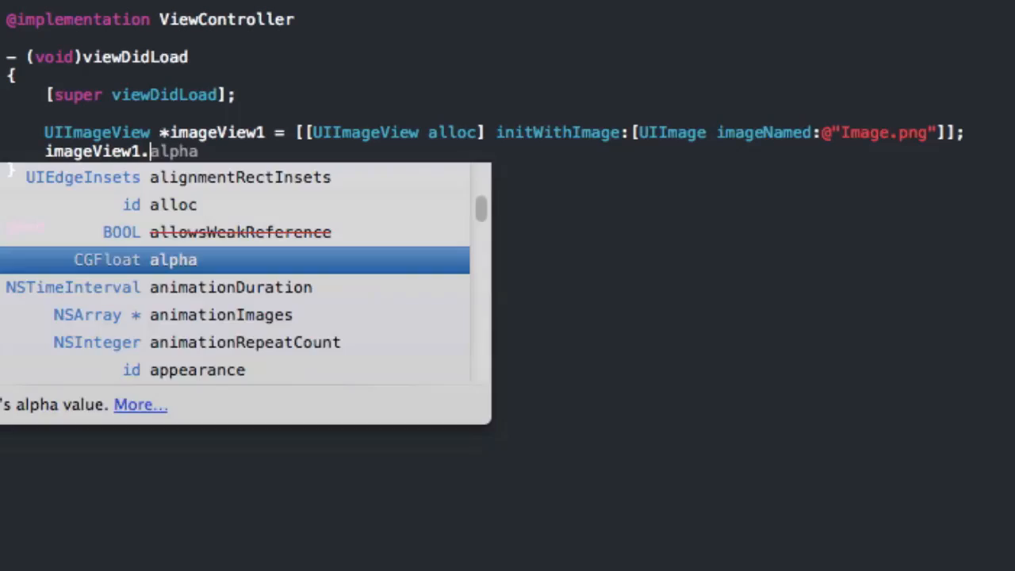
type("center =")
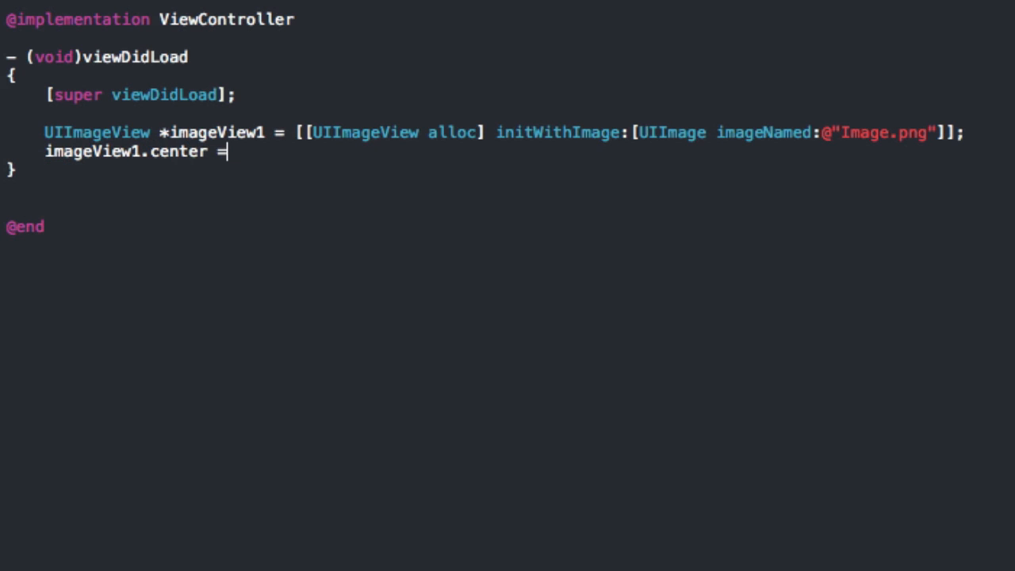
type("C")
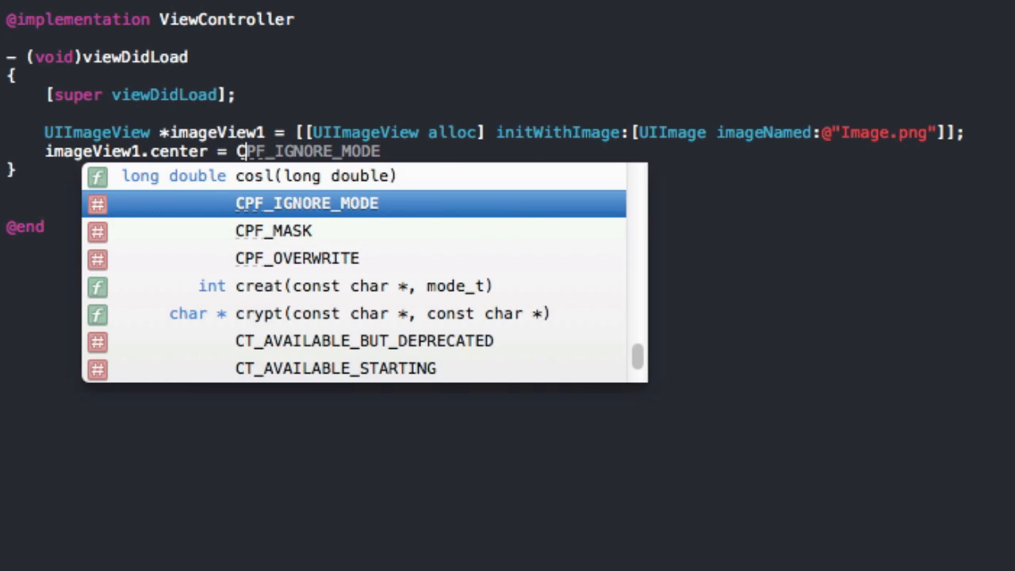
type("GPointMakeWithDictionaryRepresentation")
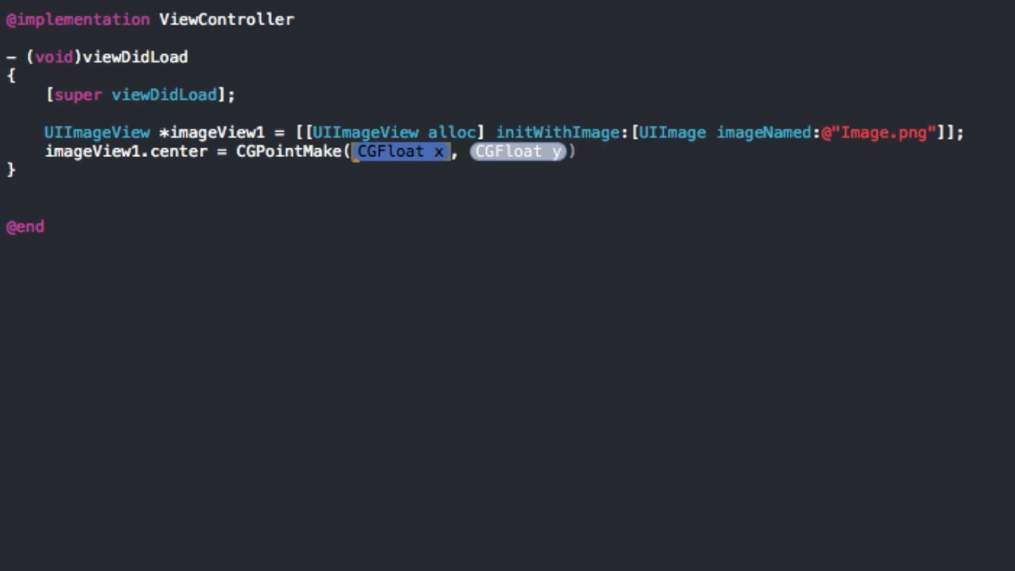
type("160")
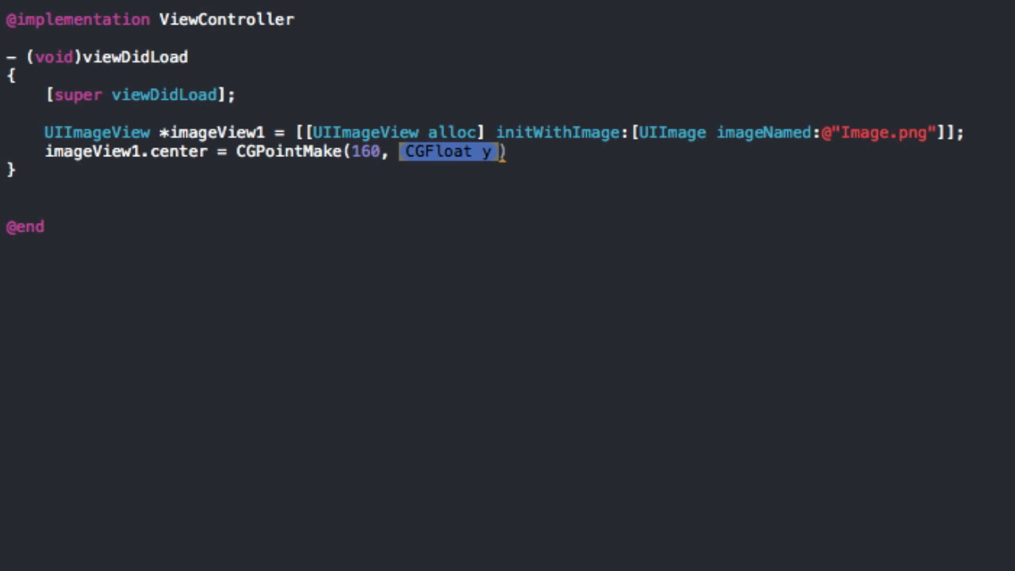
type("240")
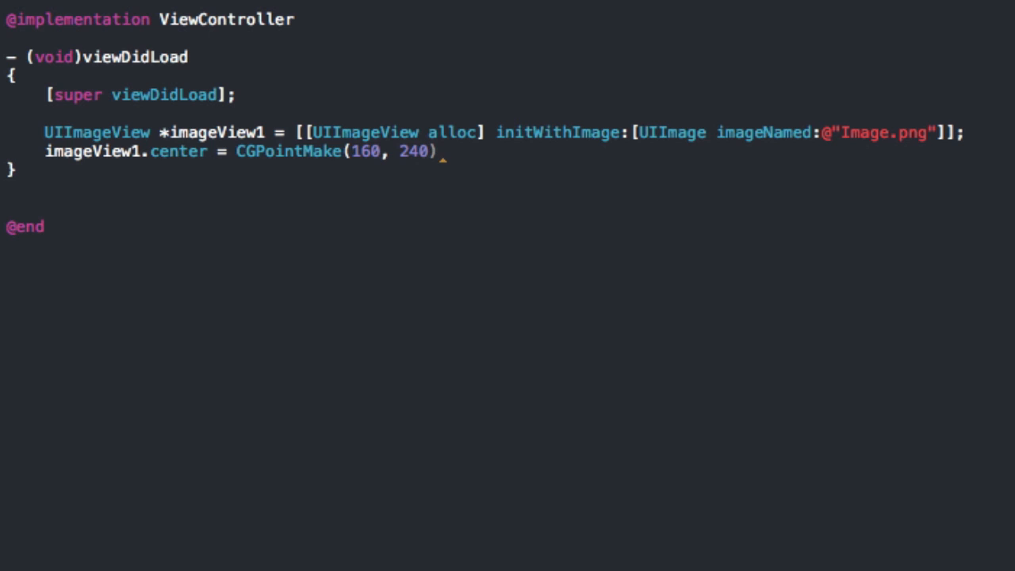
type(";")
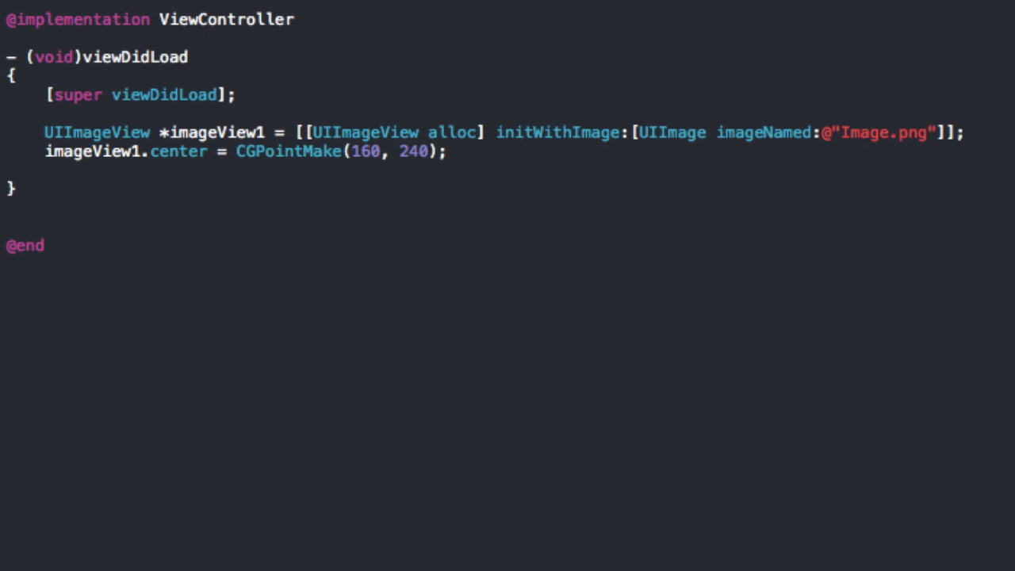
type("[imageView1 setAlpha:(CGFloat")
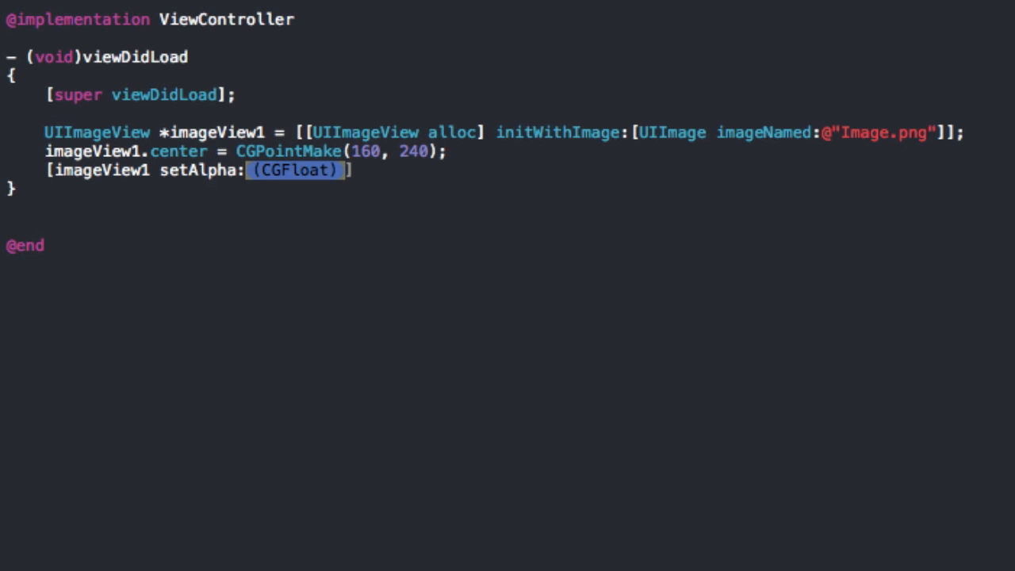
Set imageView1's alpha to 1, tag to 101 and background colour to [UIColor redColor]
type("1")
type("[")
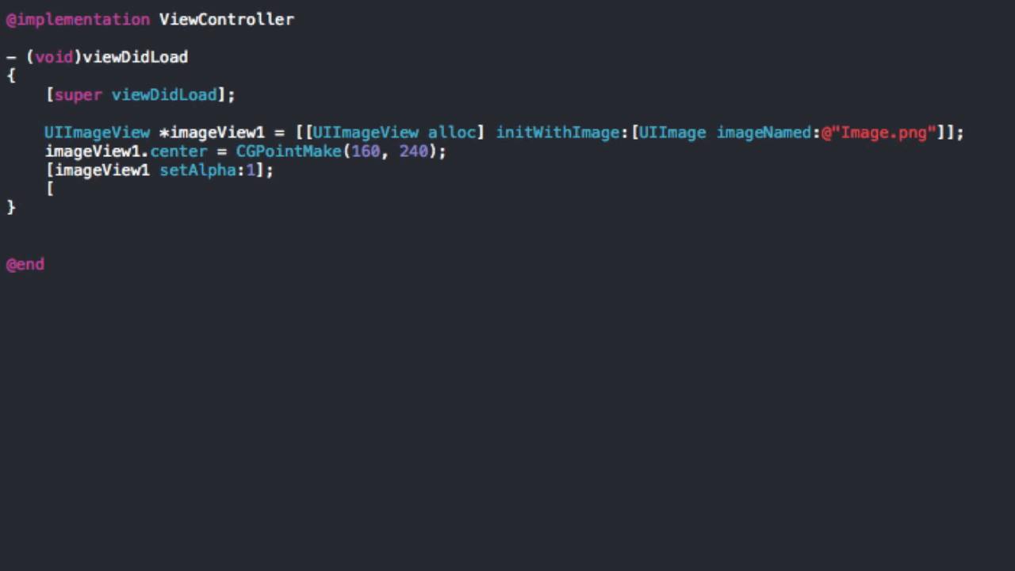
type("imageView1 setTag:(NSInteger")
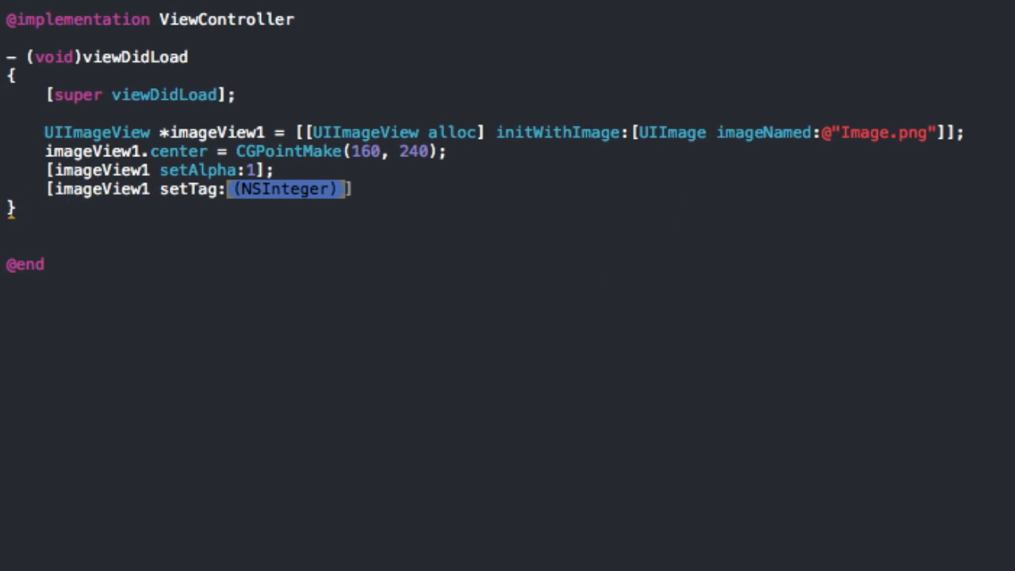
type("101")
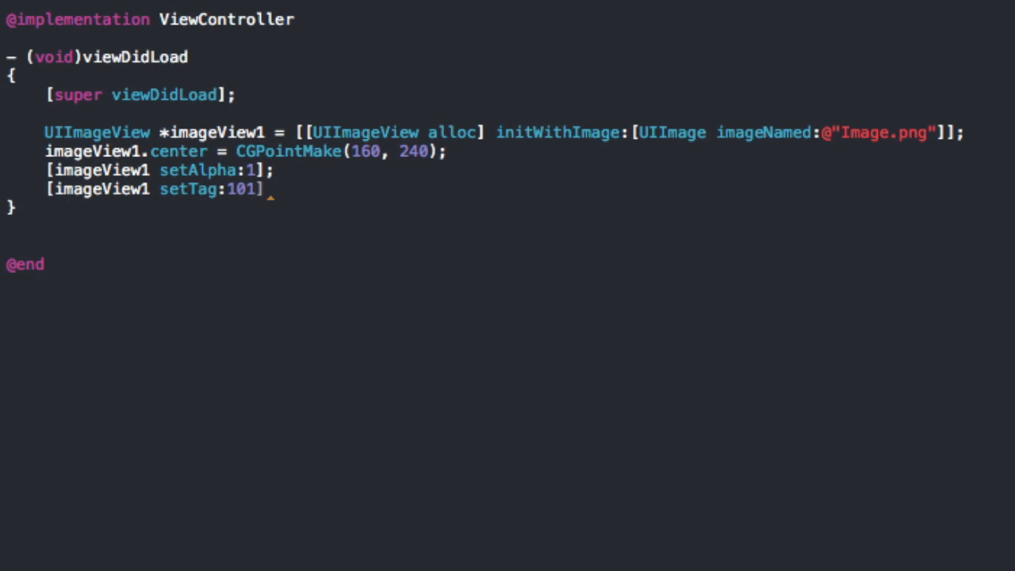
type(";")
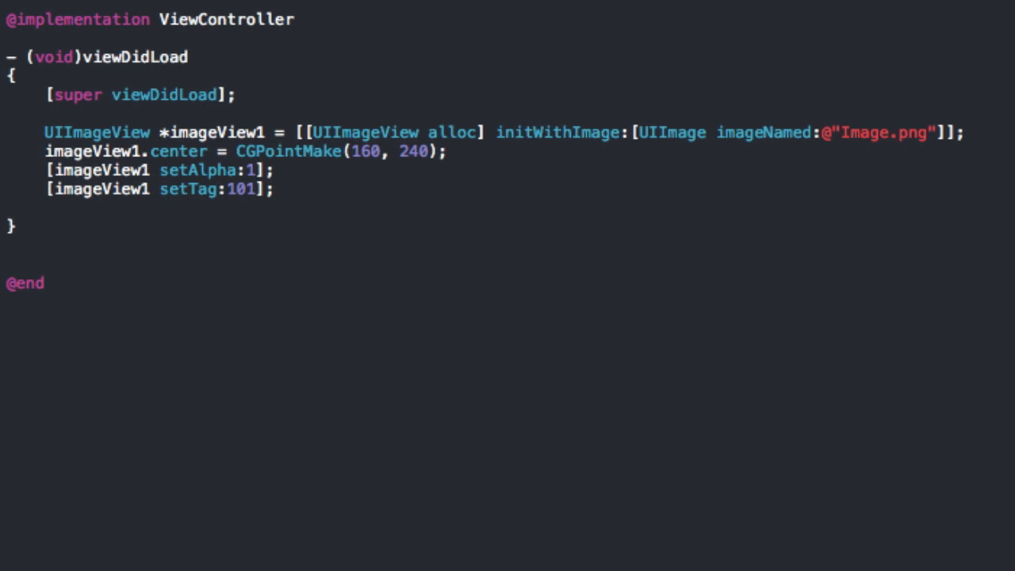
type("[ima")
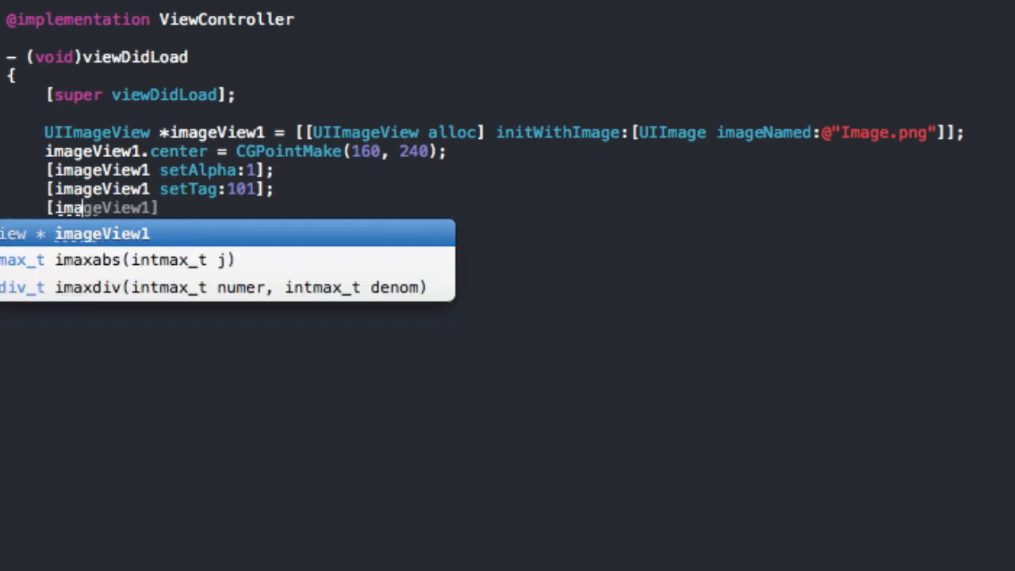
key("Escape")
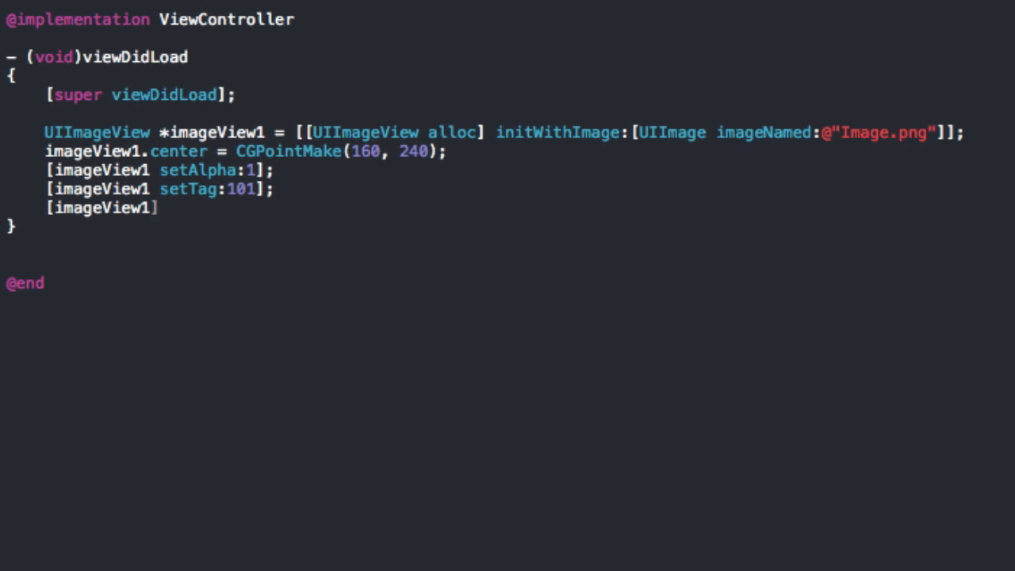
type("\" \"")
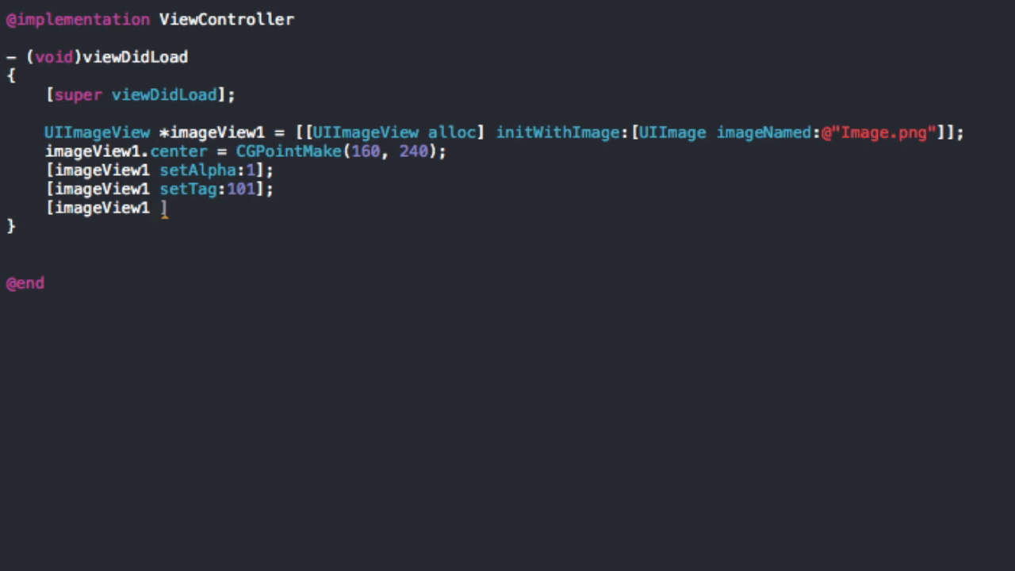
type("setBackgroundColor:")
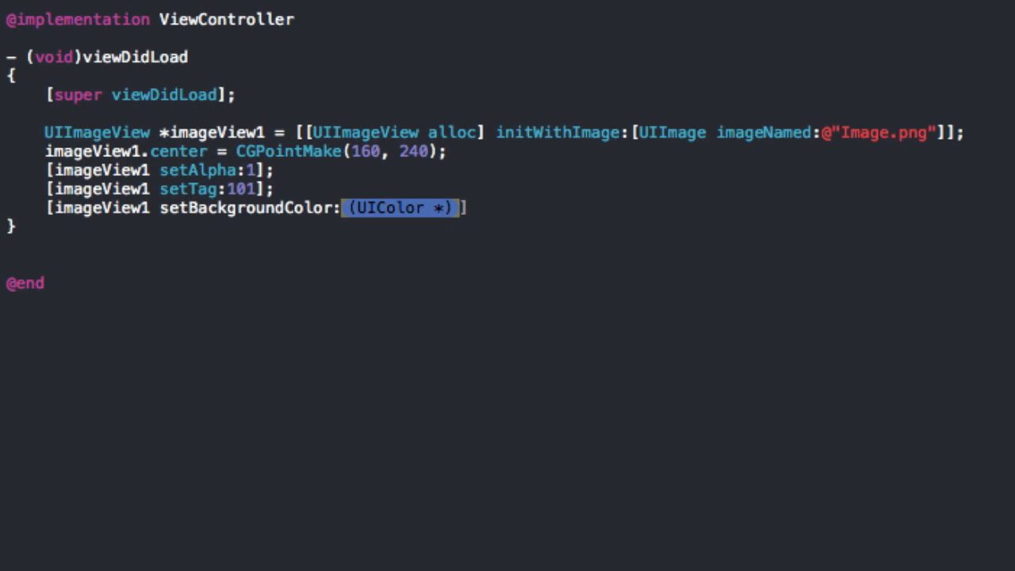
type("UIColor")
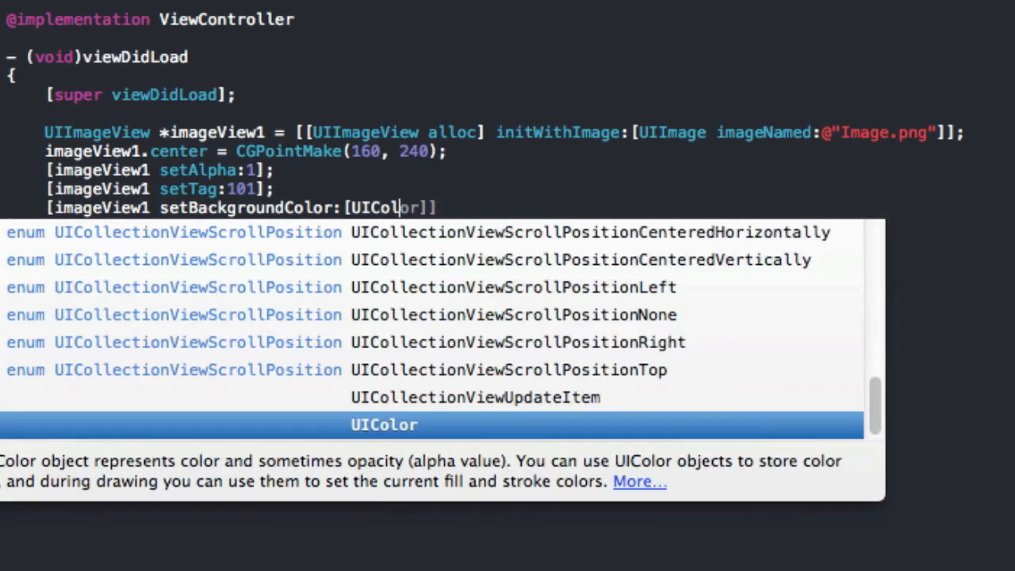
type("redColor")
type("[self")
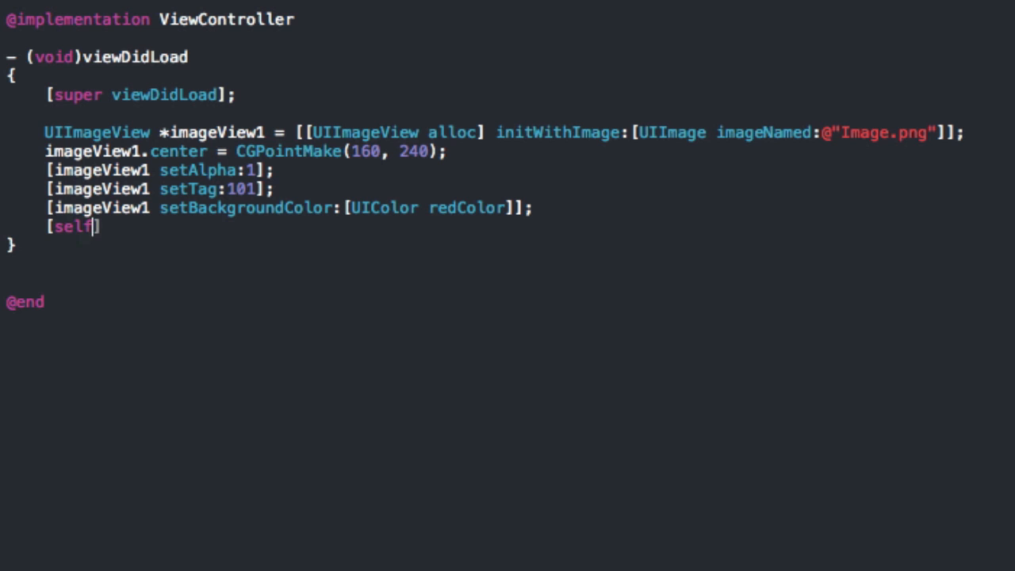
Add imageView1 as a subview with [self.view addSubview:imageView1];
type(".view")
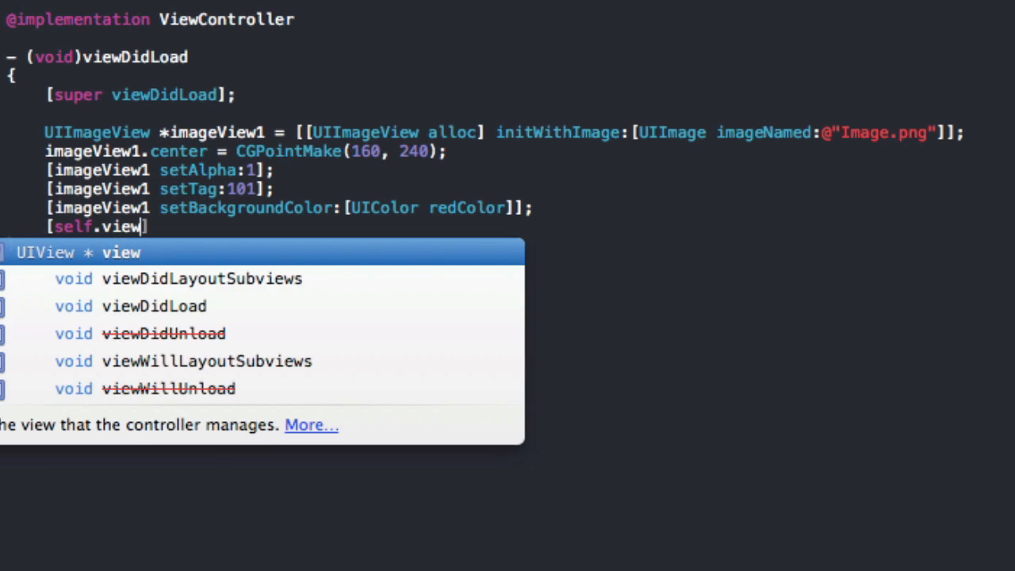
type("addSubview:imageView1]")
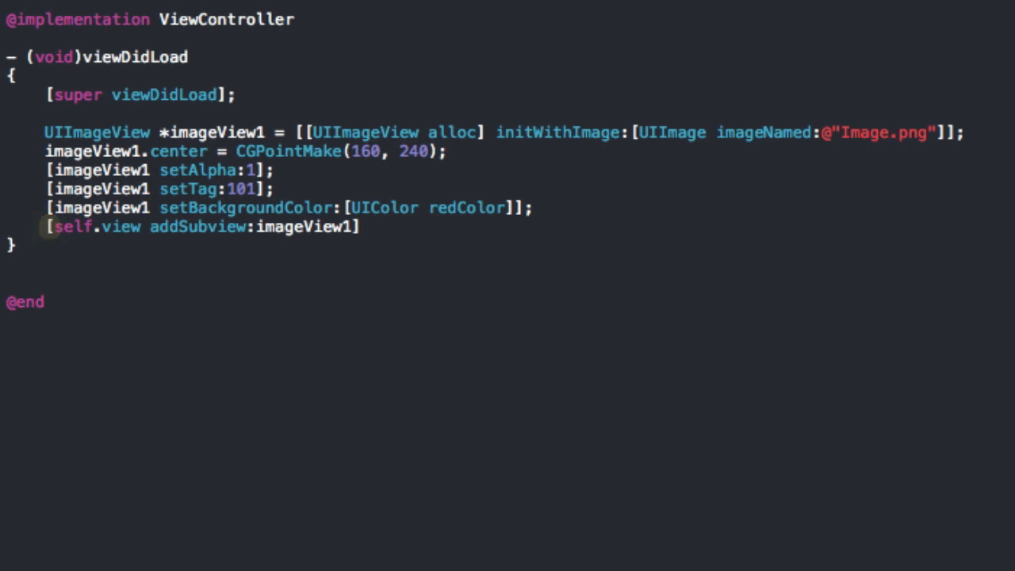
type(";")
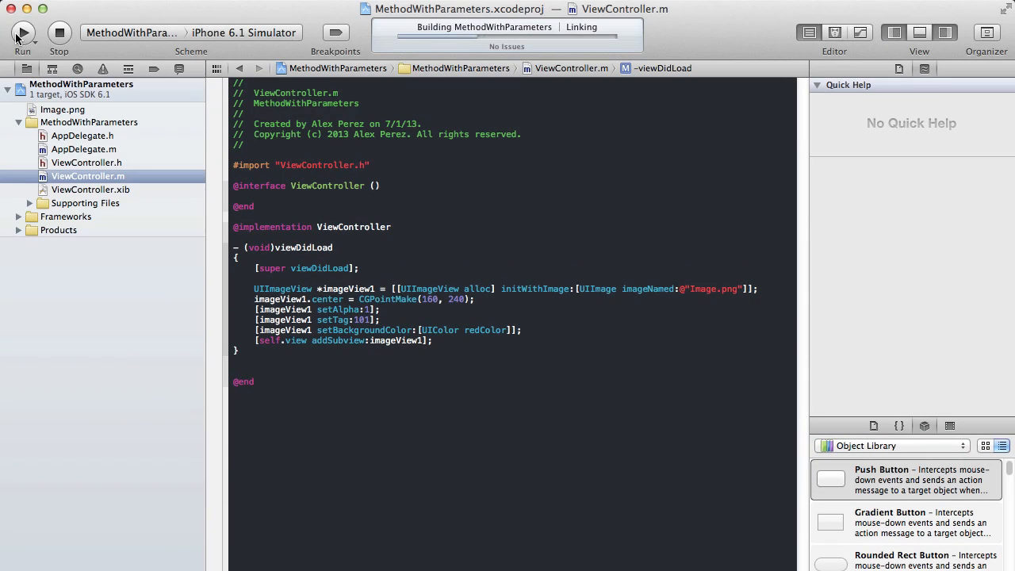
Build and run the app in the iPhone 6.1 Simulator to show the centred image
left_click(23, 32)
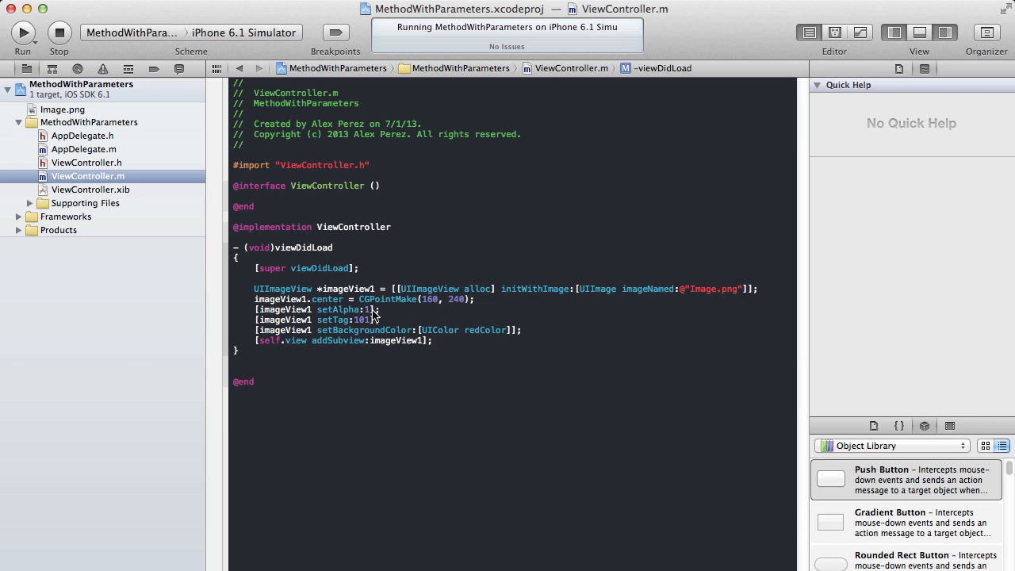
left_click(22, 32)
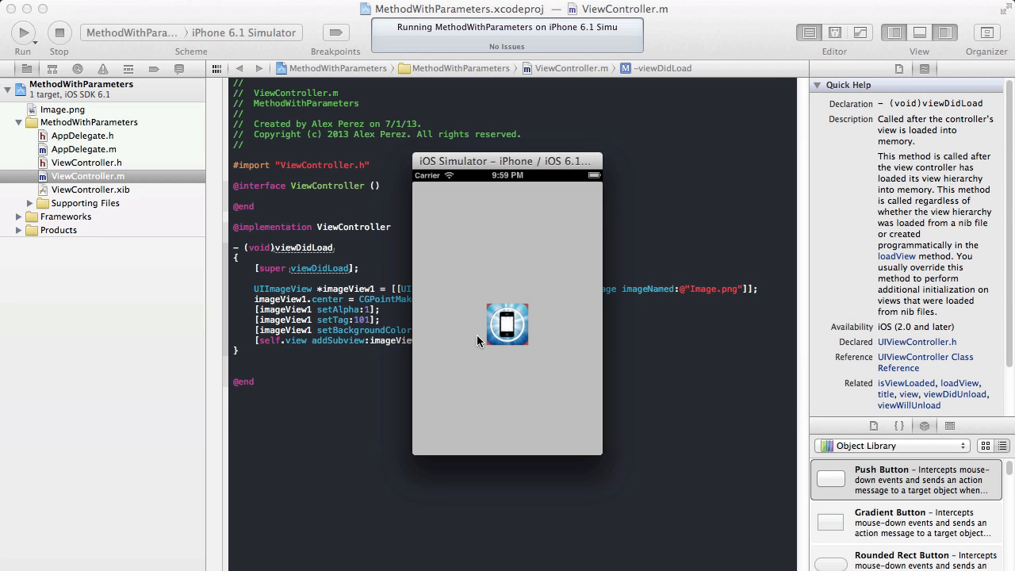
mouse_move(528, 287)
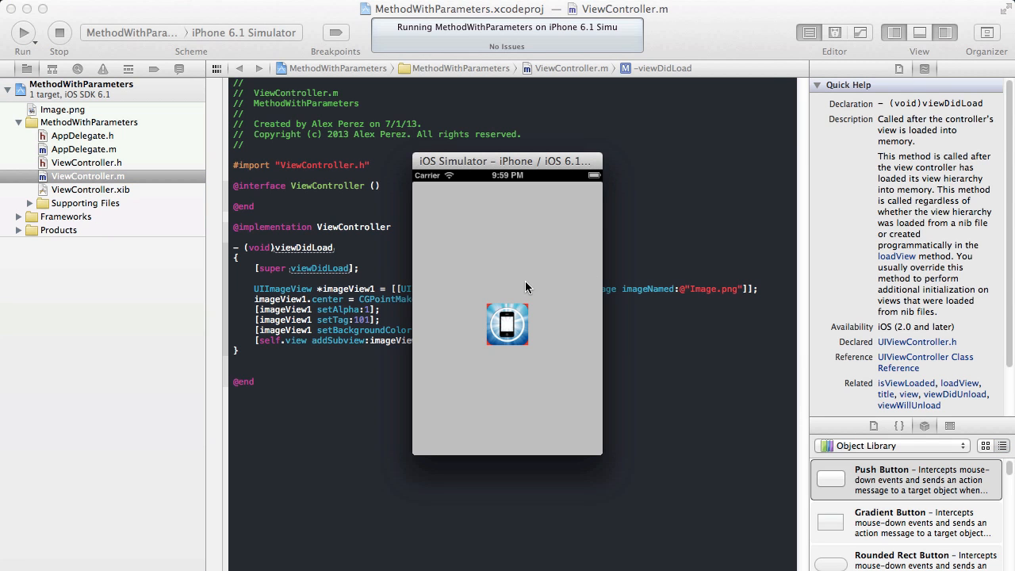
mouse_move(301, 403)
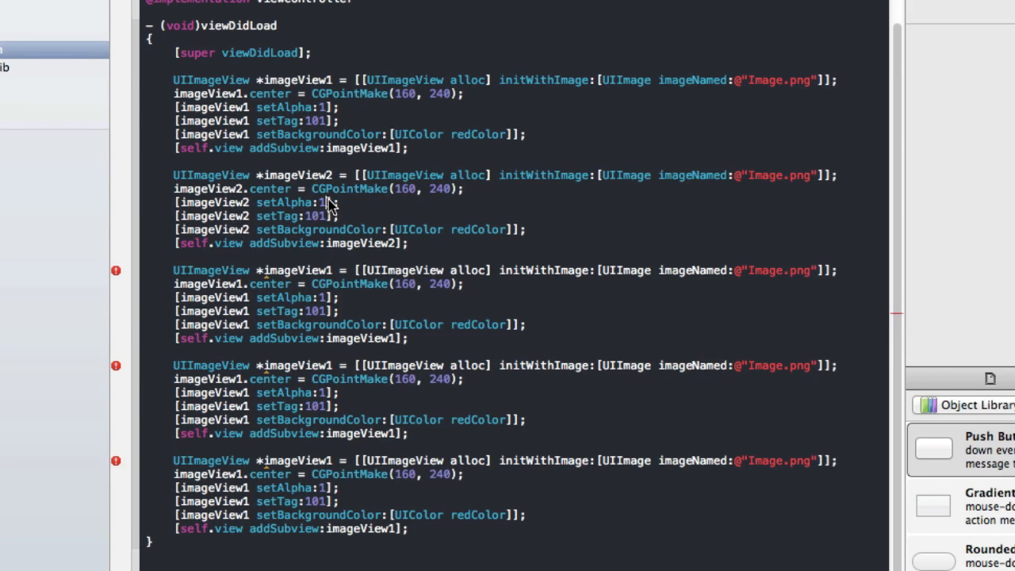
Give the imageView2 copy alpha .5, centre 50 and tag 123, then select the image view setup lines
type(".5")
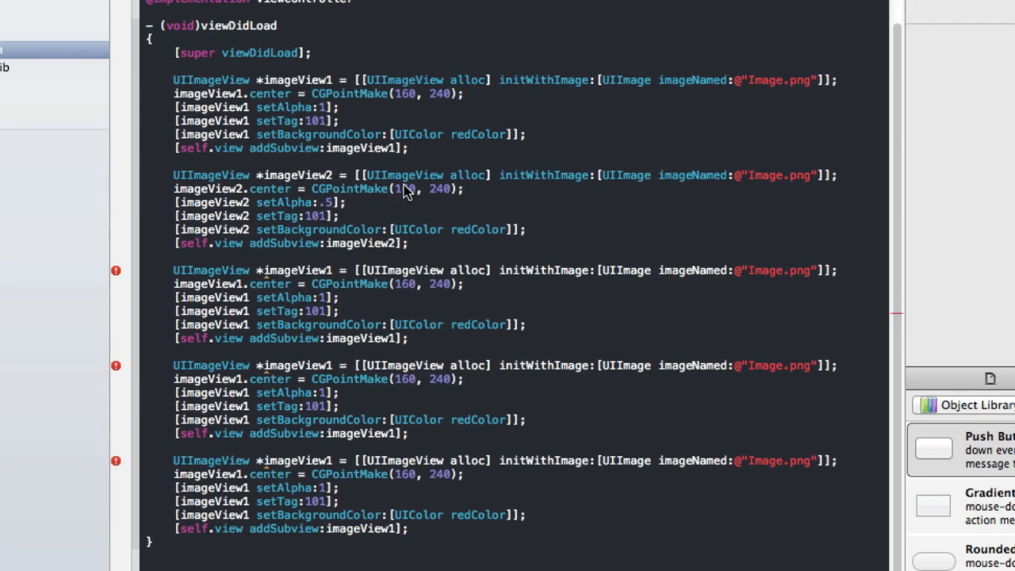
type("5")
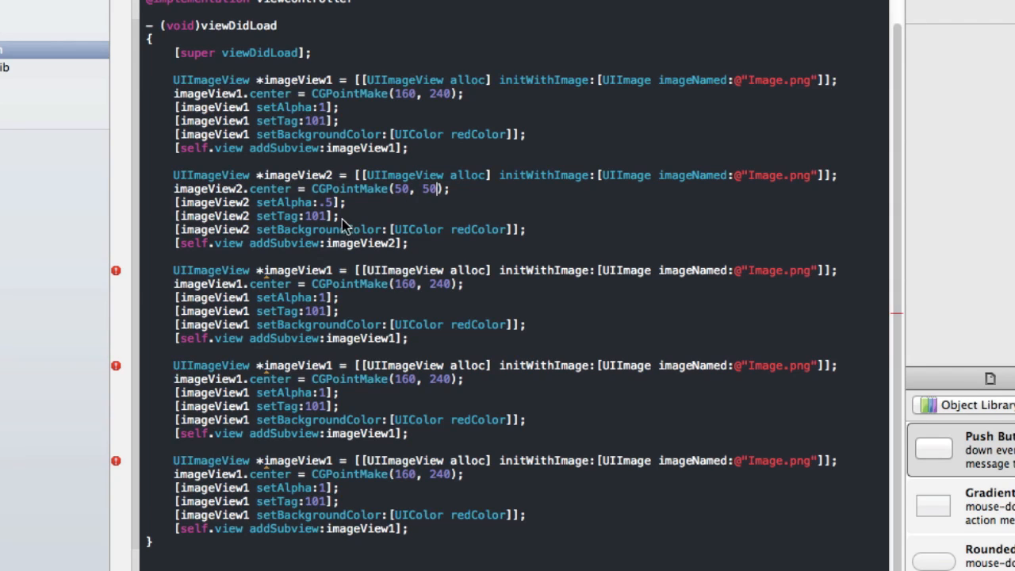
type("123")
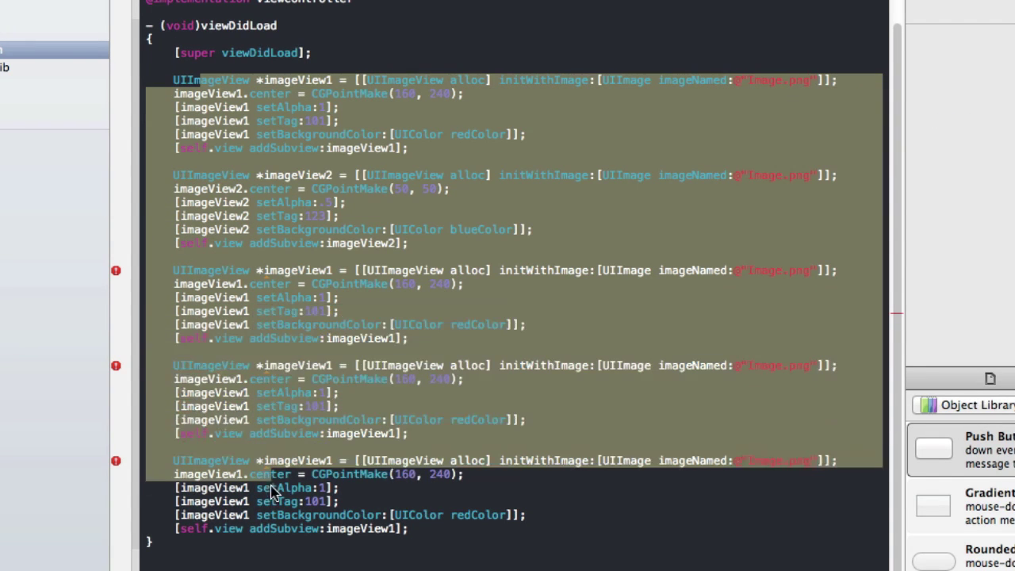
left_click(468, 284)
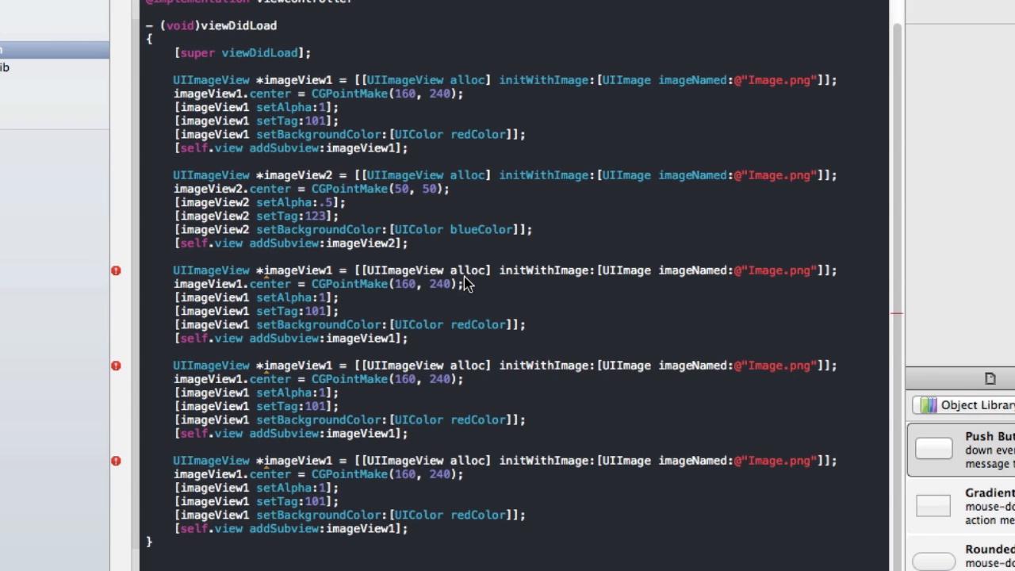
mouse_move(181, 174)
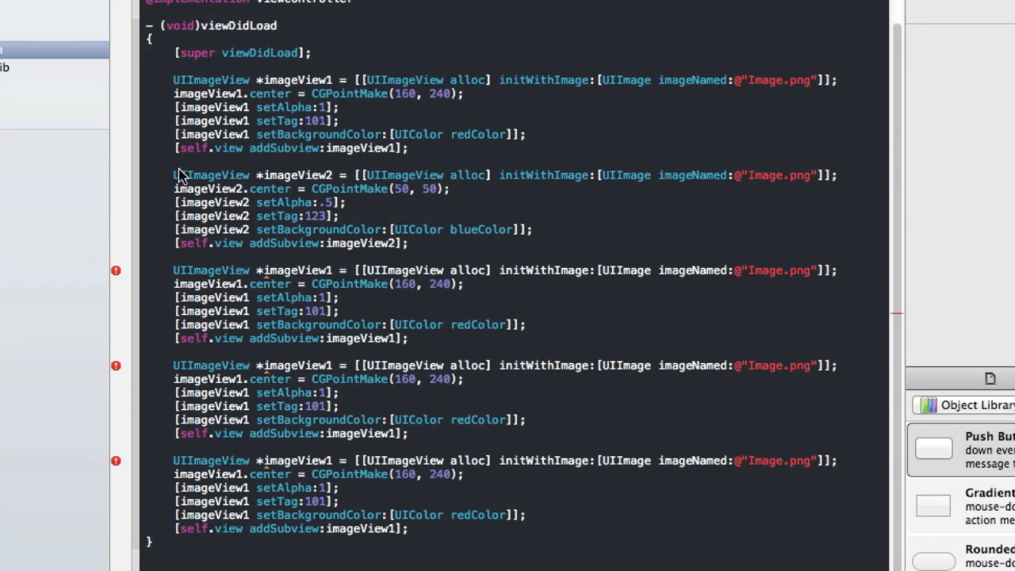
mouse_move(230, 98)
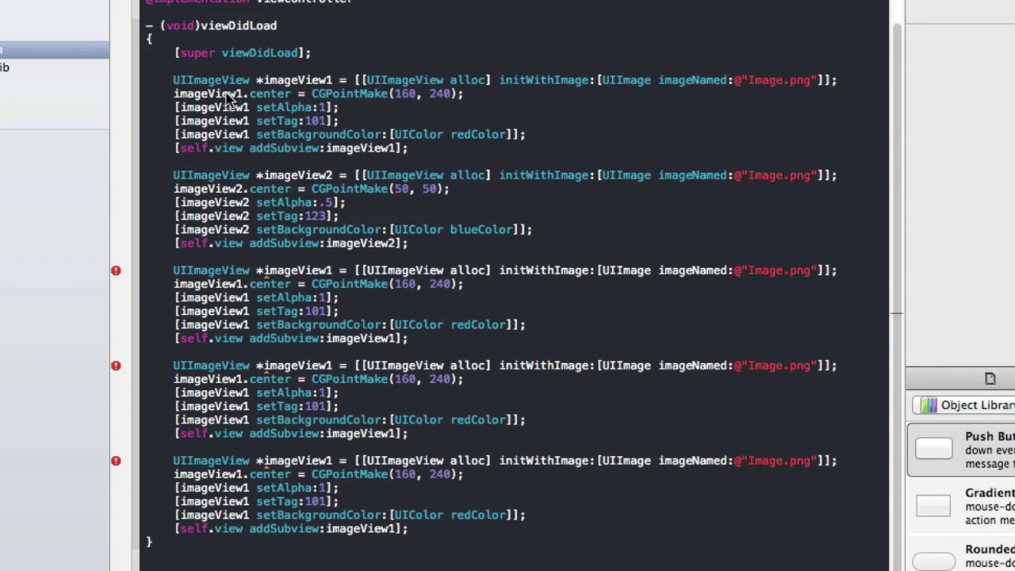
mouse_move(225, 166)
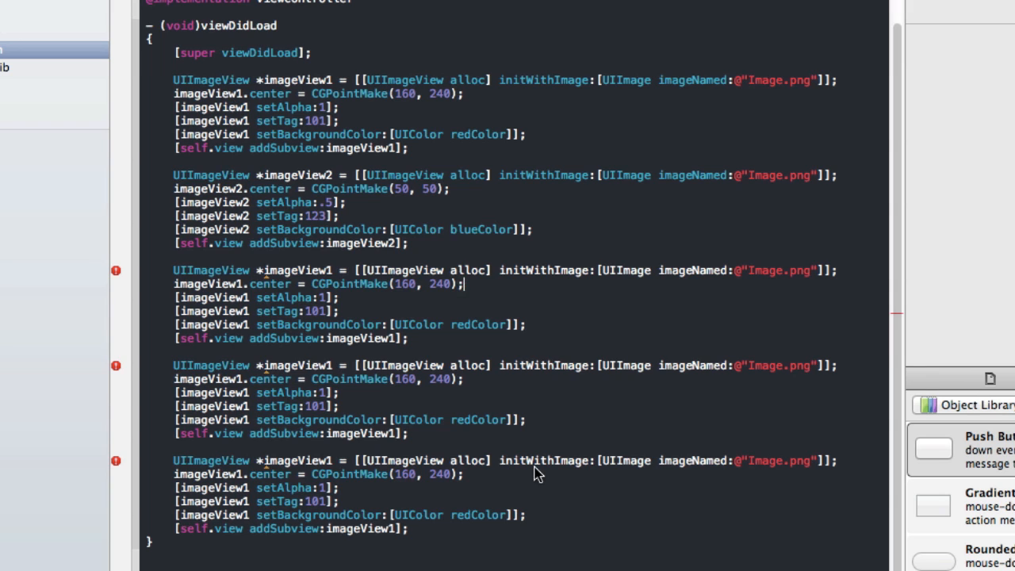
mouse_move(441, 536)
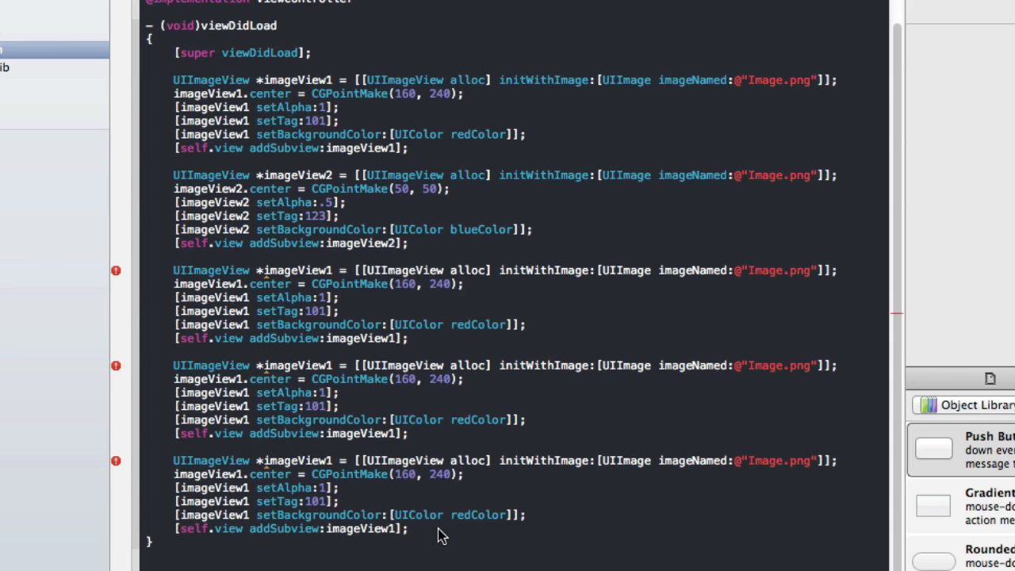
left_click_drag(197, 161, 409, 529)
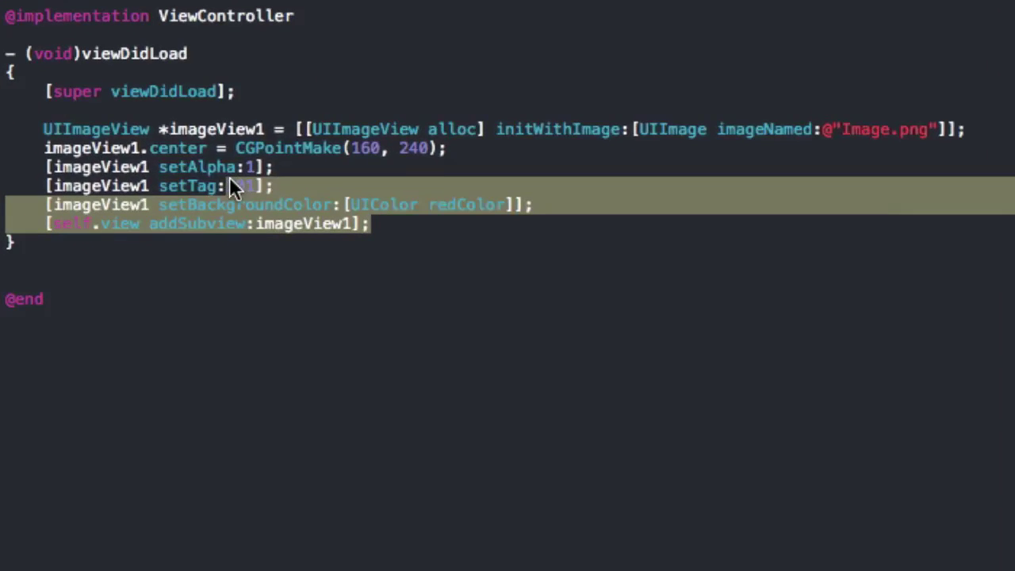
key("Delete")
type("-")
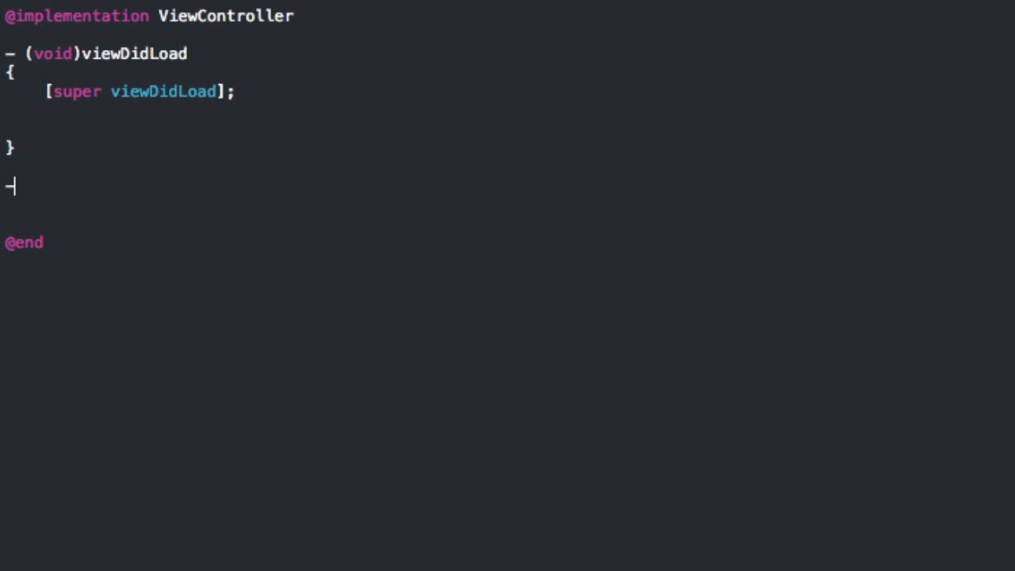
type("(void)n")
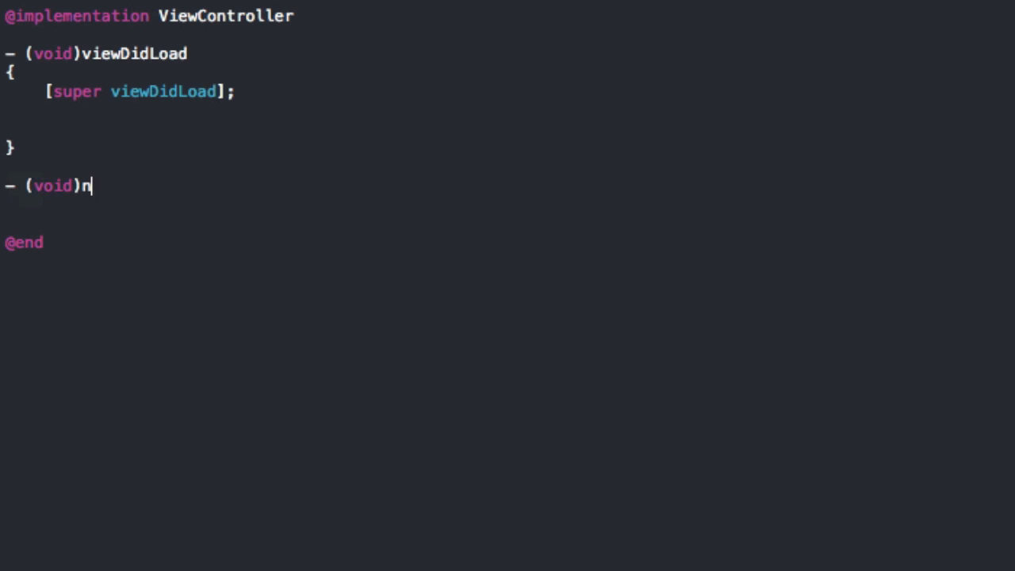
type("ewImageView")
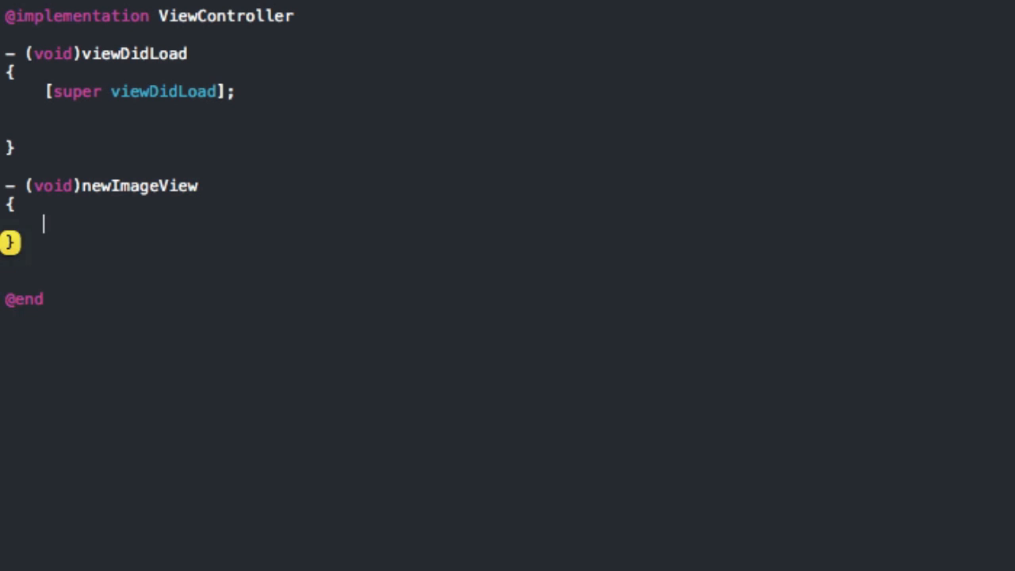
type("UIImageView *imageView1 = [[UIImageView alloc] initWithImage:[UIImage imageNamed:@\"Image.png\"]];")
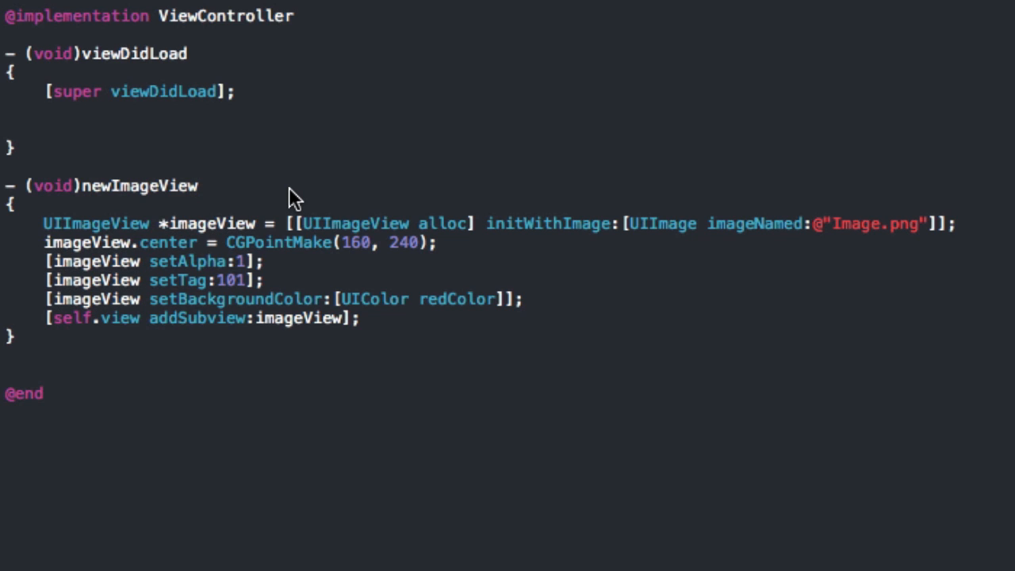
Extend the signature to newImageViewWithXCoord:(int)x withYCoord:(int)y
left_click(200, 186)
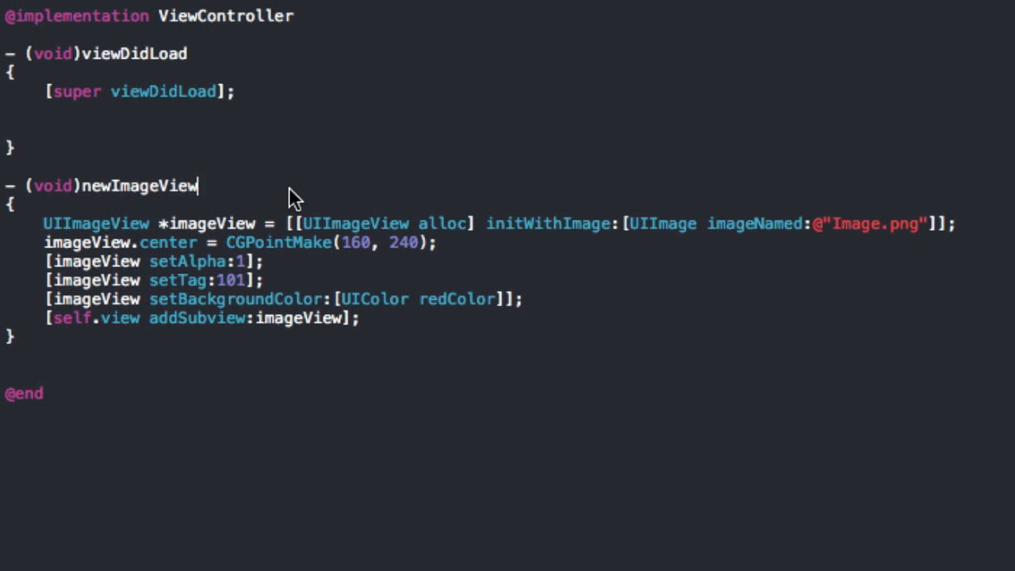
type("With")
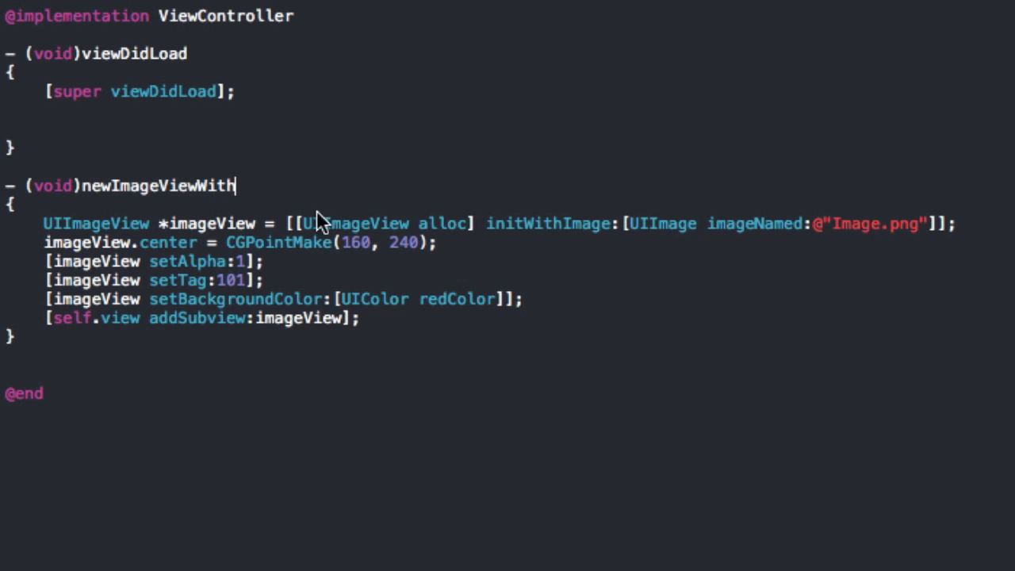
mouse_move(172, 191)
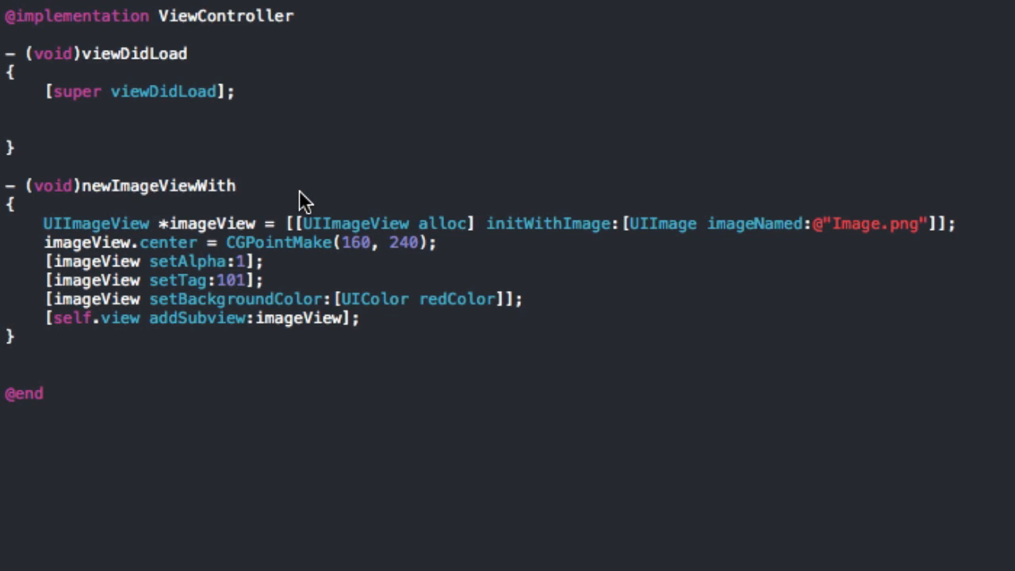
type("XCo")
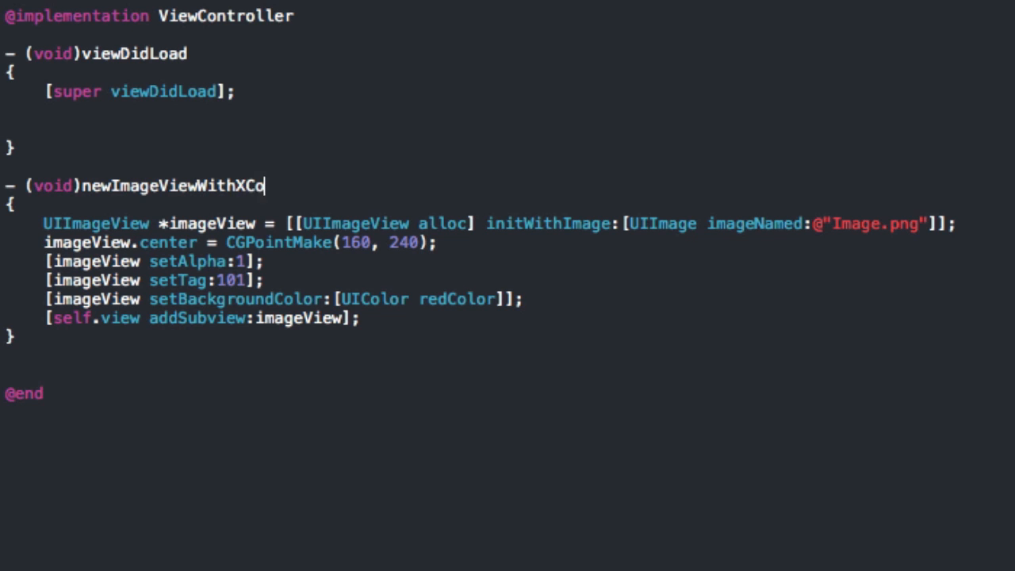
type("or")
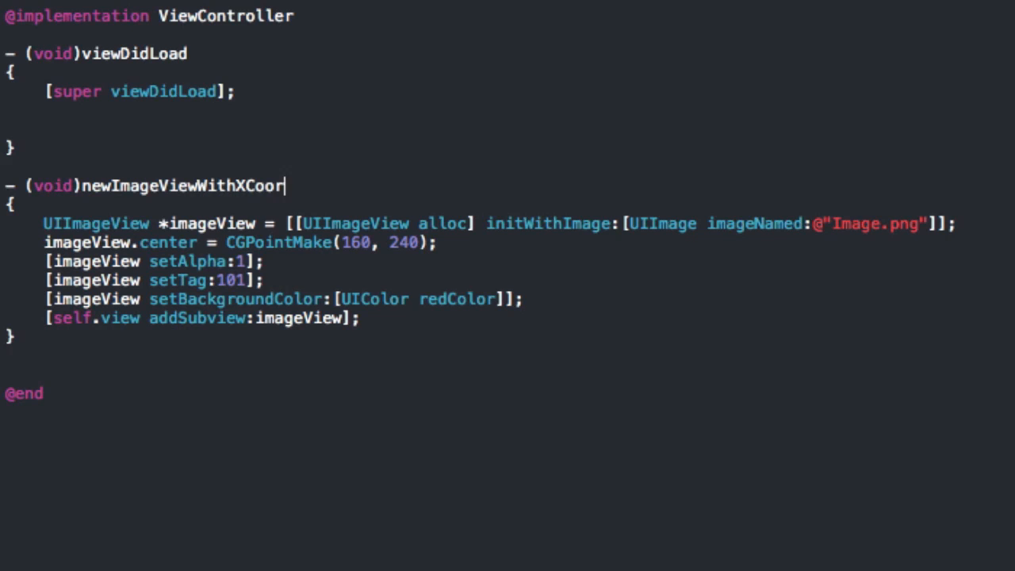
type("d:(")
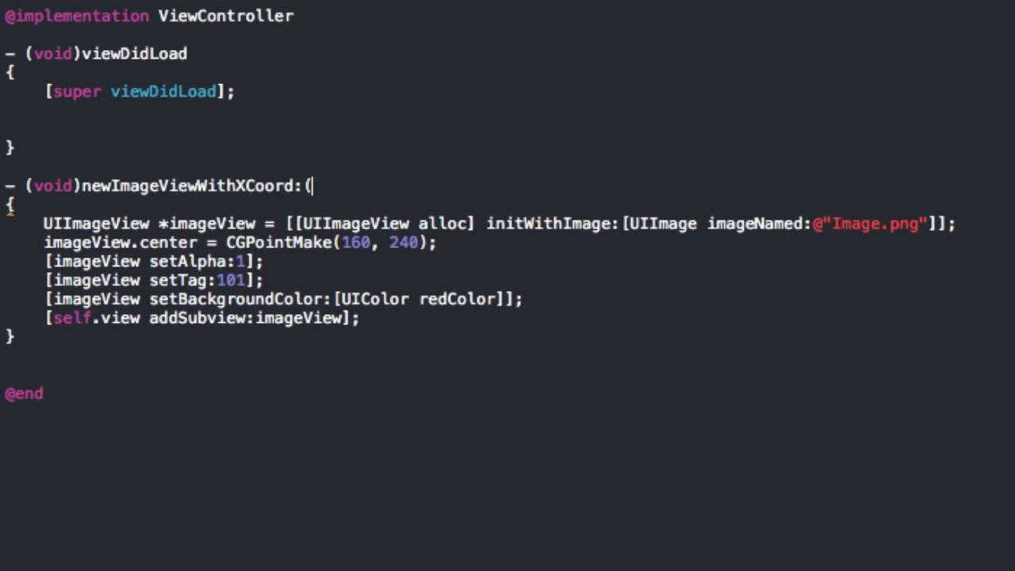
type("int)x")
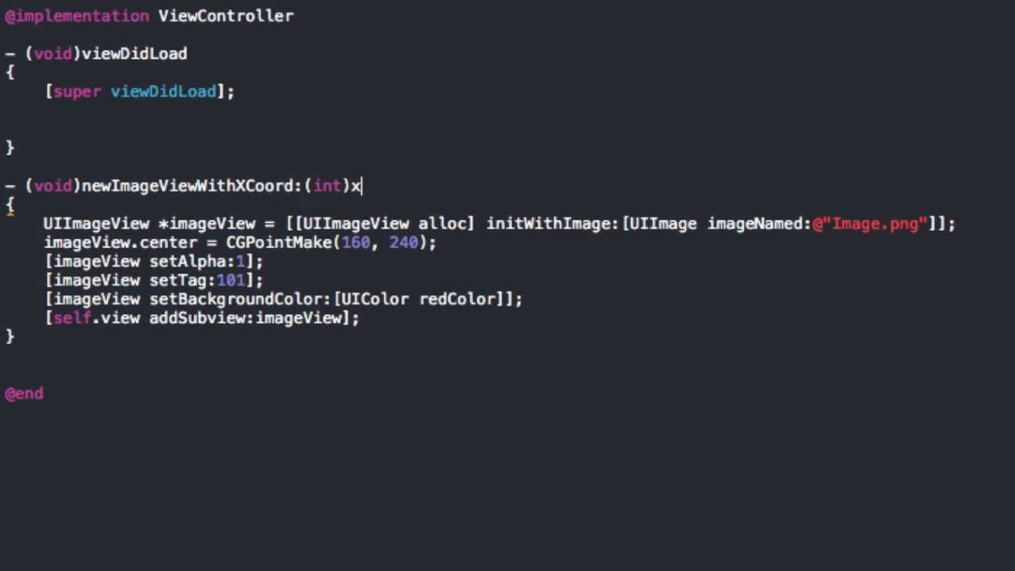
type("withY")
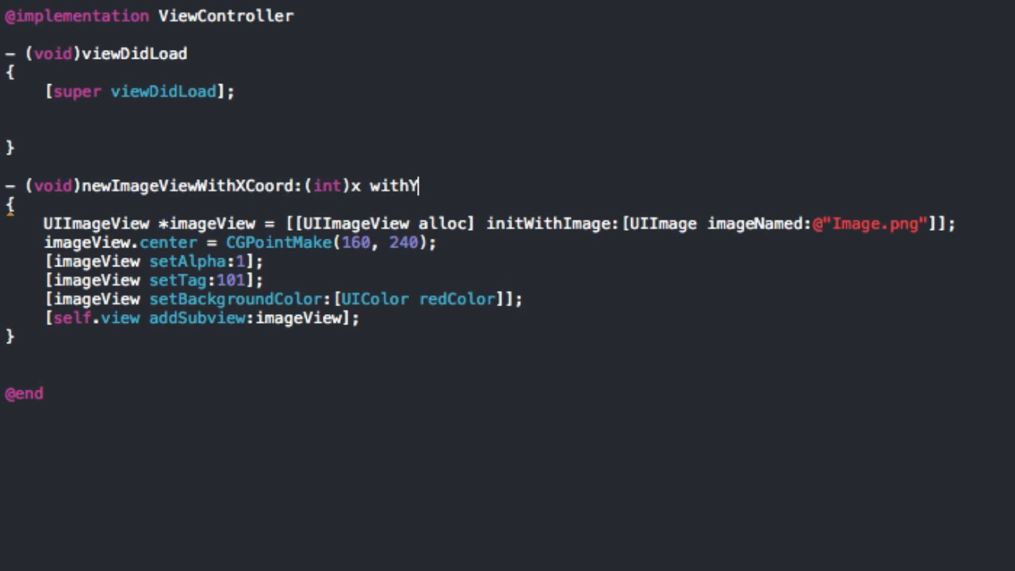
type("Coord:")
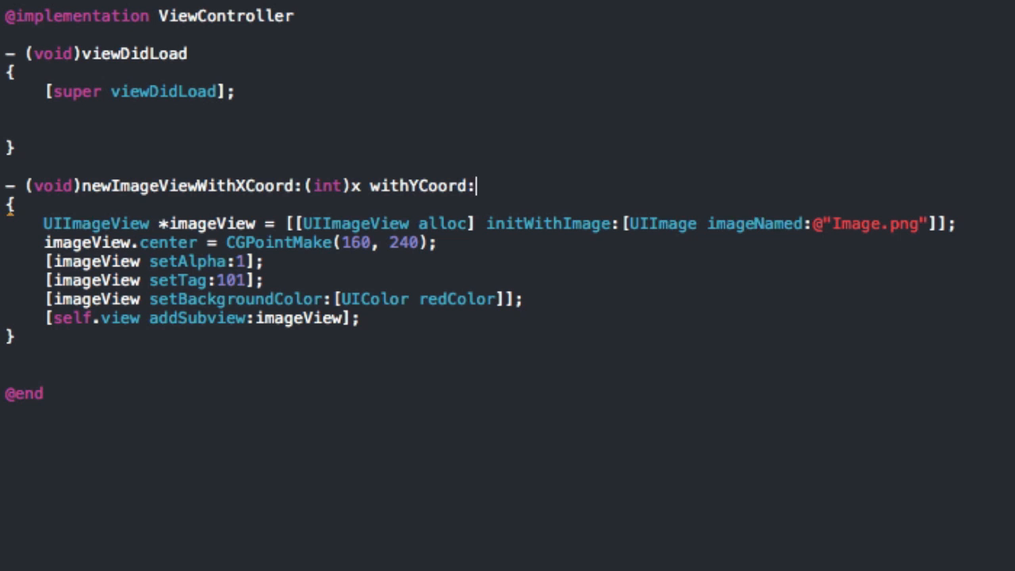
type("(int)")
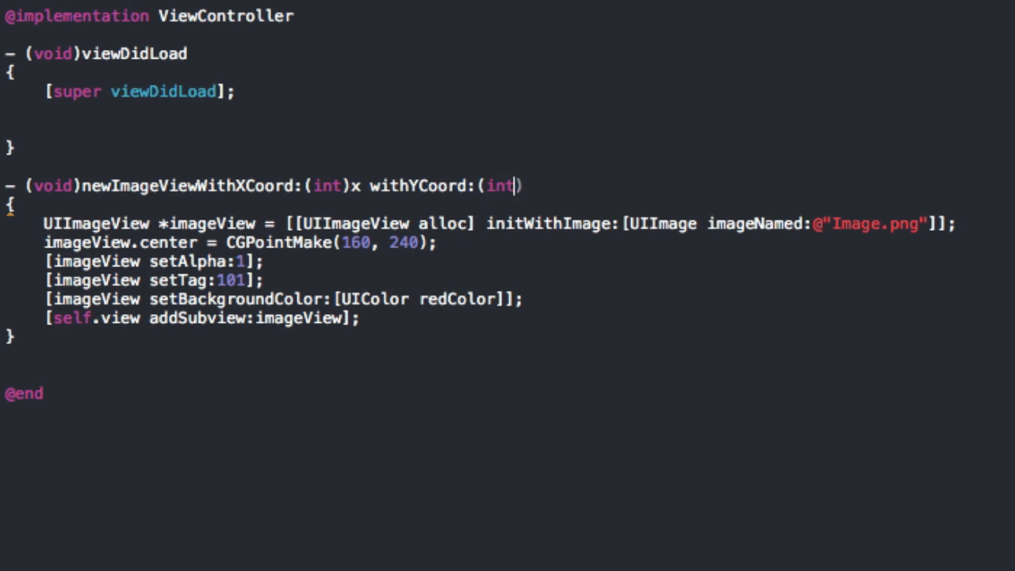
type(")y")
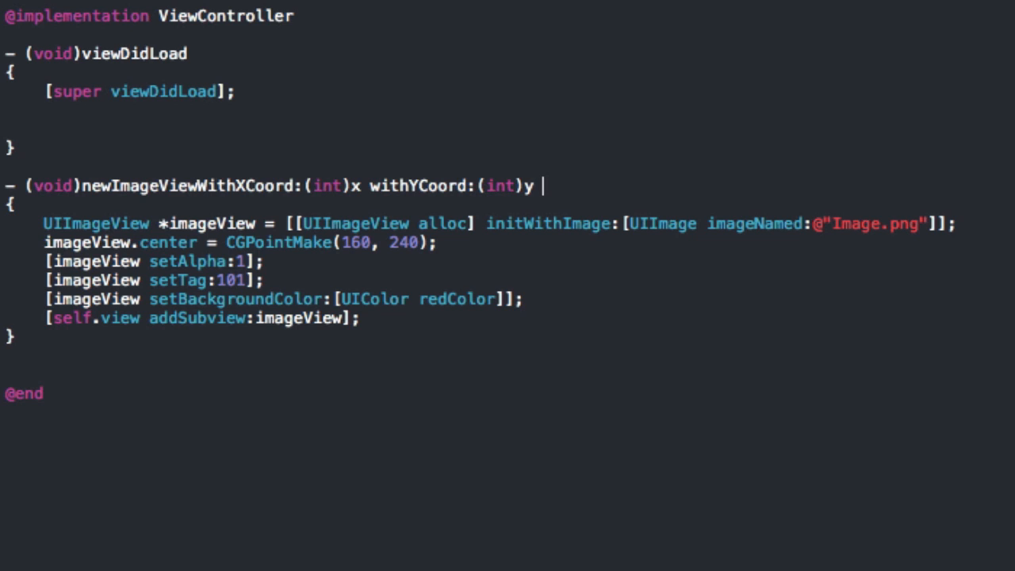
Append withAlpha:(float)alpha withTag:(int)aTag withColor:(UIColor *)color to the signature
type("withA")
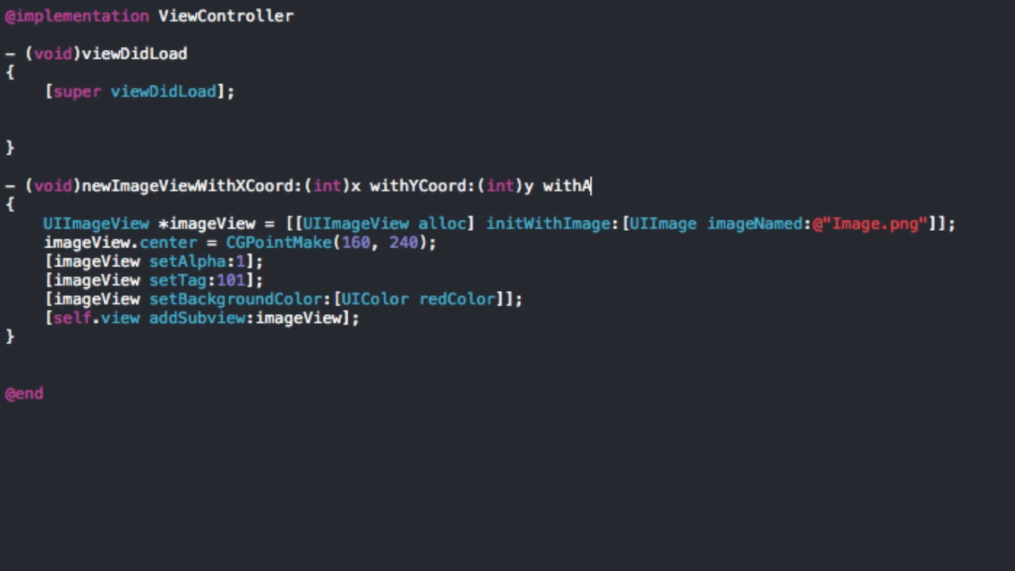
type("lpha:(")
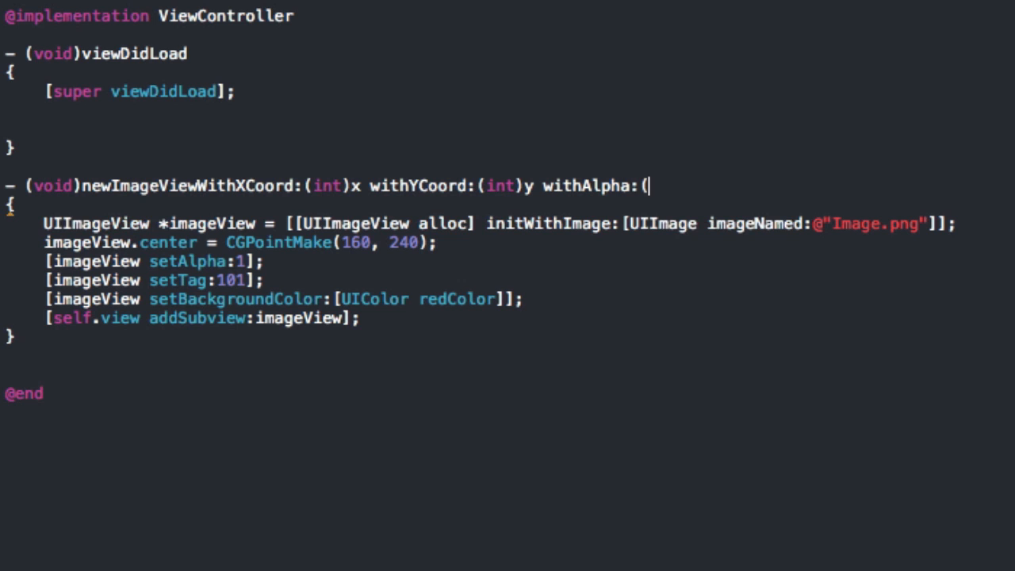
type("float)alpha")
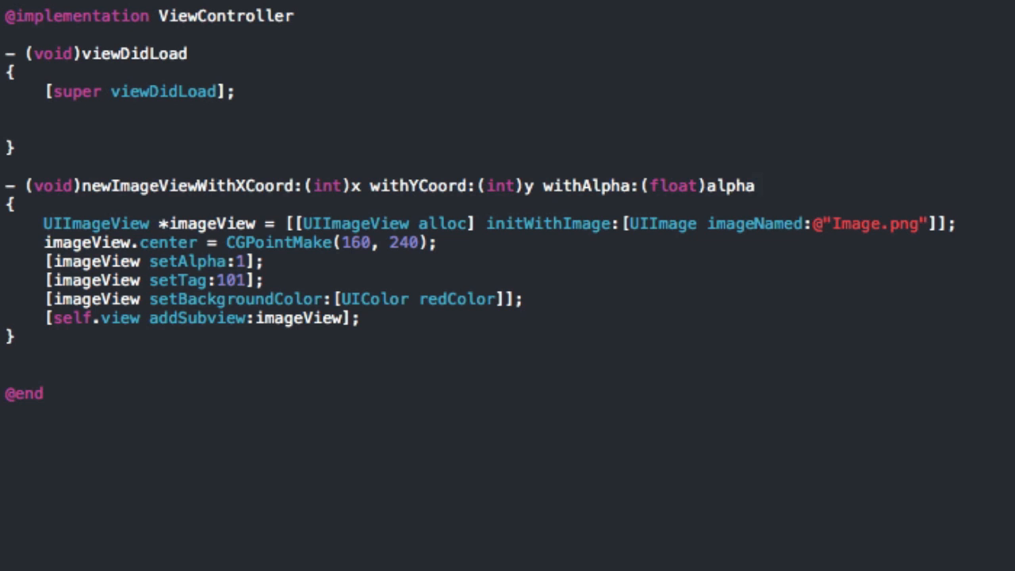
type("withTag")
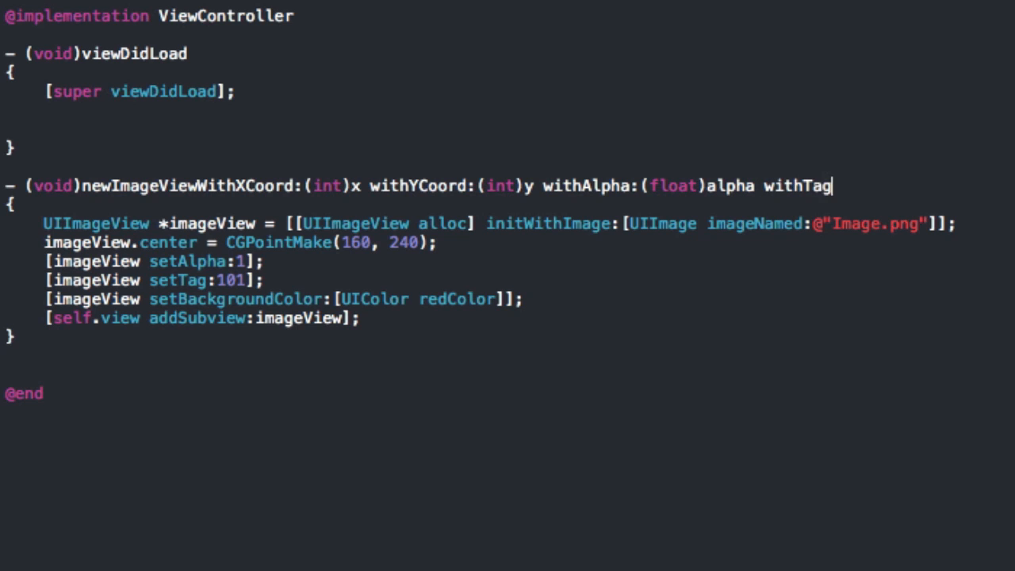
type(":(int)")
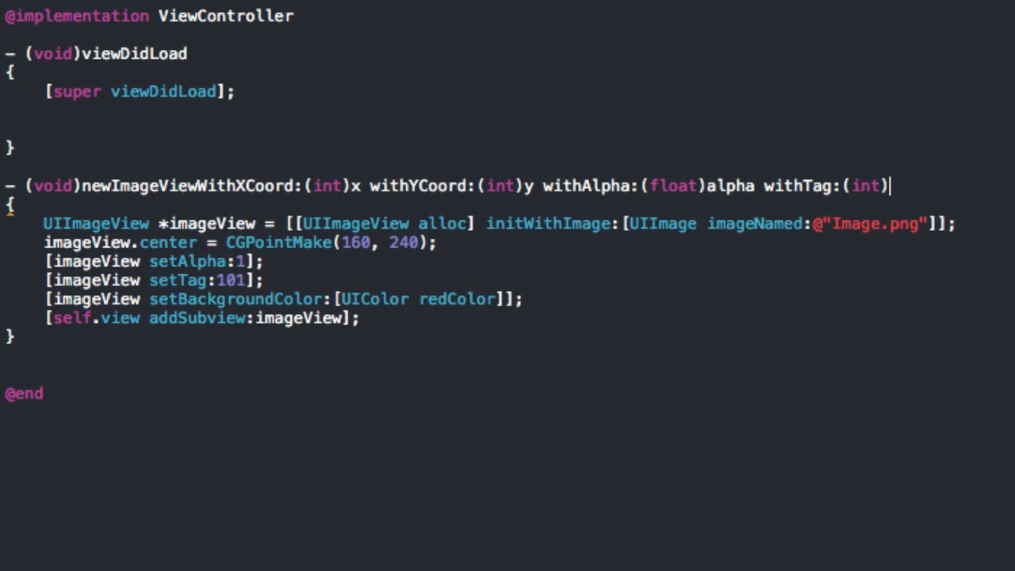
type("aTag")
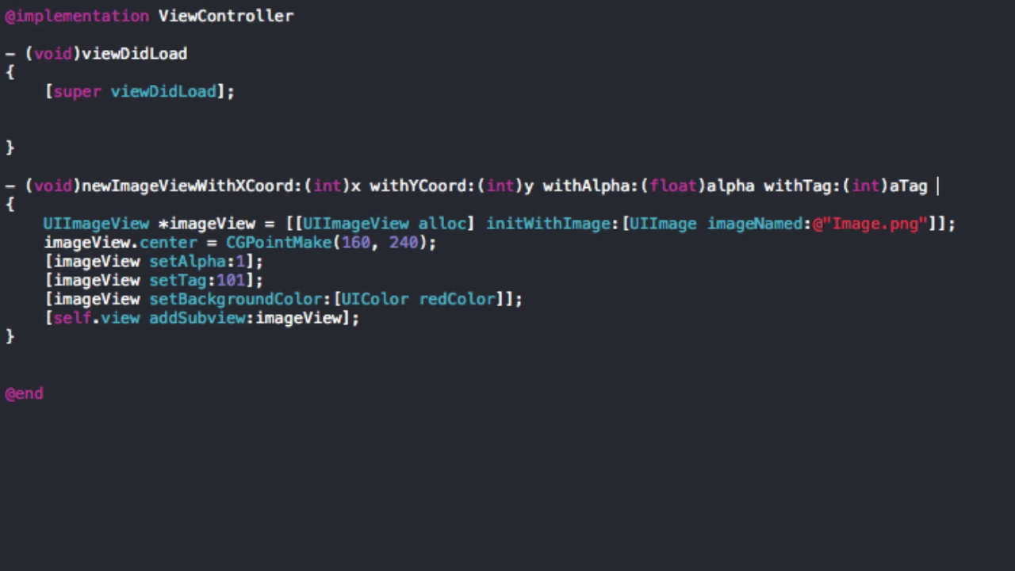
type("withColo")
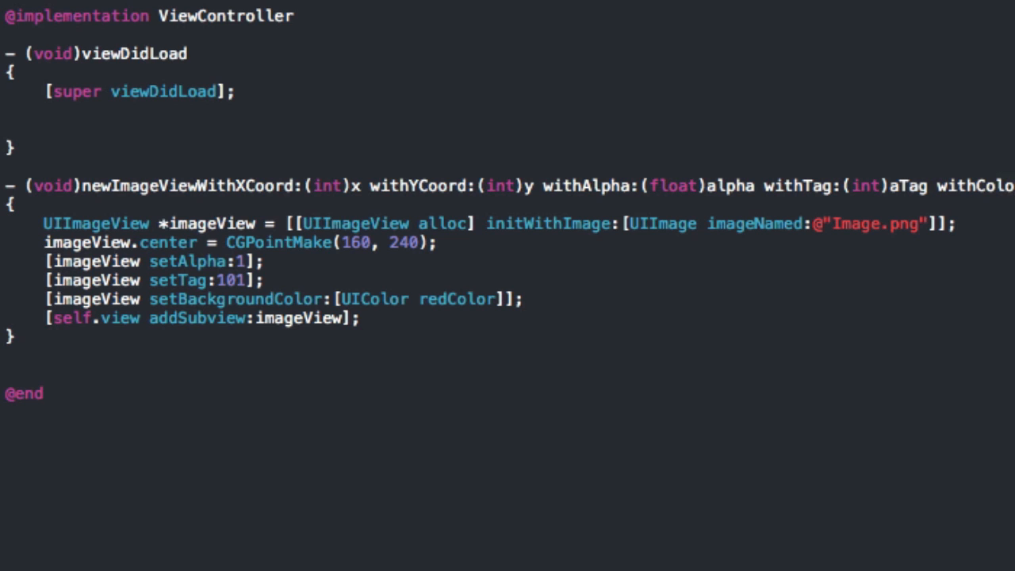
type("withColor:(UIColor")
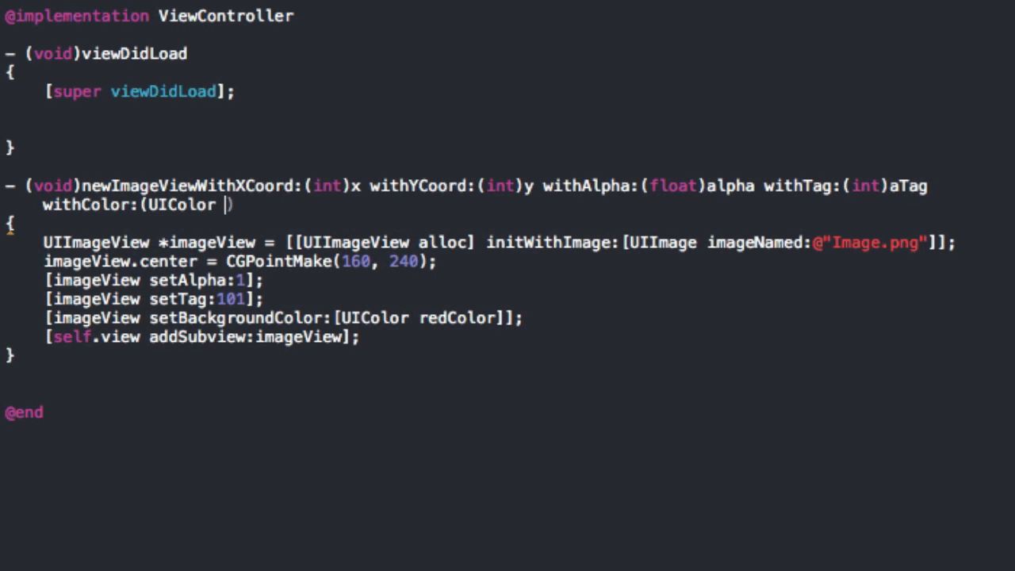
type("*)color")
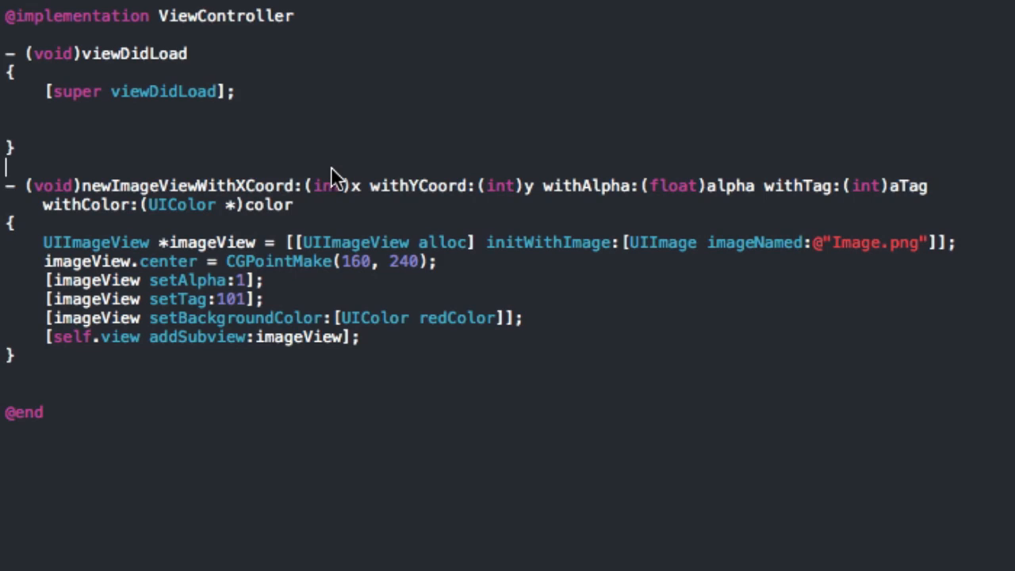
double_click(181, 204)
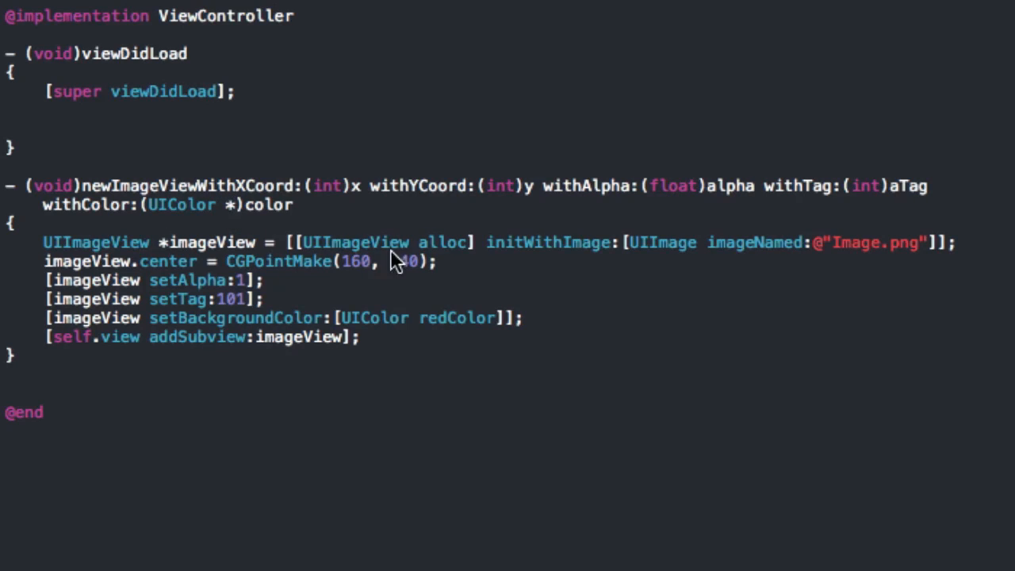
Replace the hard-coded 160, 240, 1 and redColor with x, y, alpha and color in the method body
type("x")
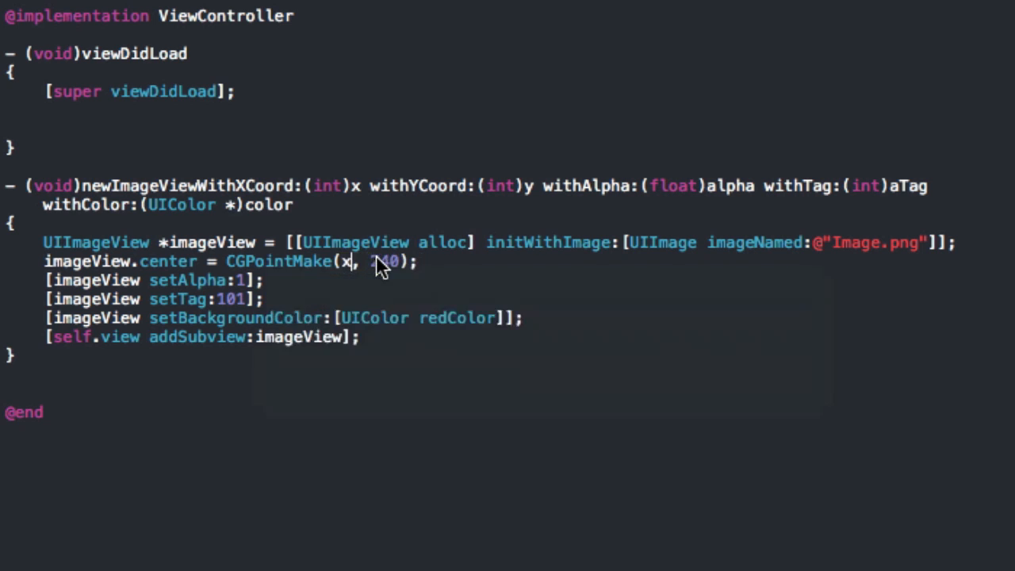
double_click(384, 261)
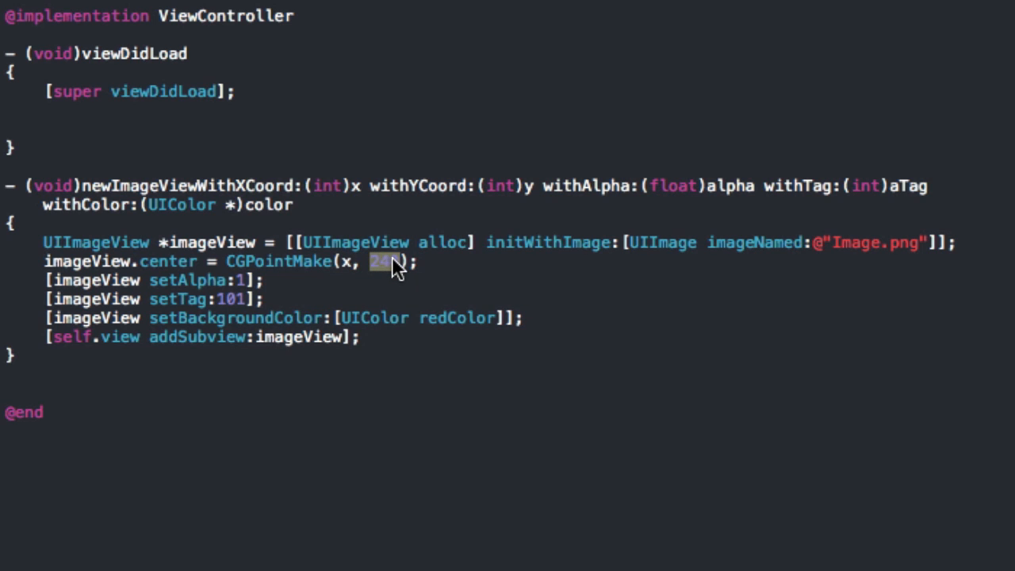
type("y")
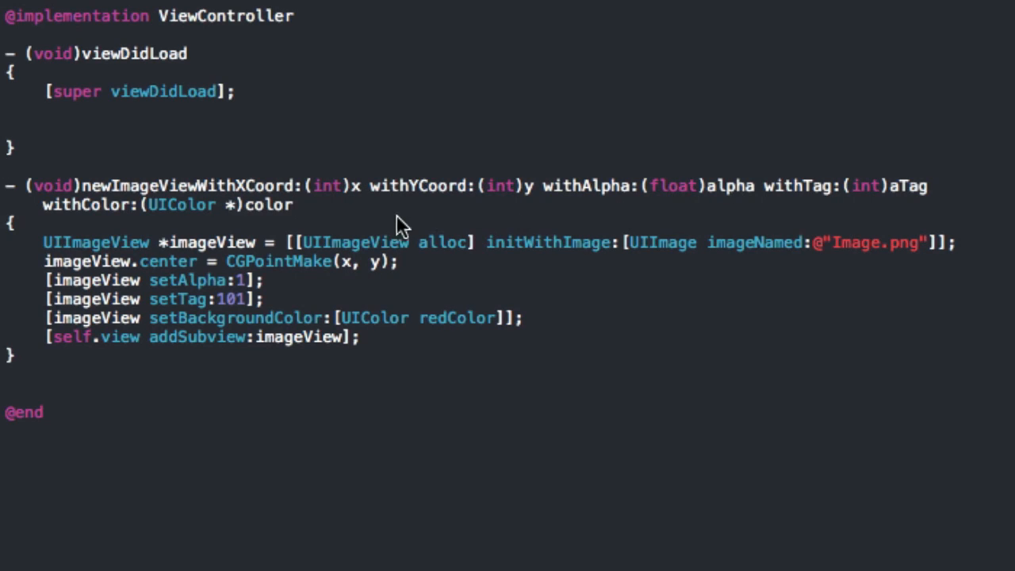
type("alpha")
type("aTag")
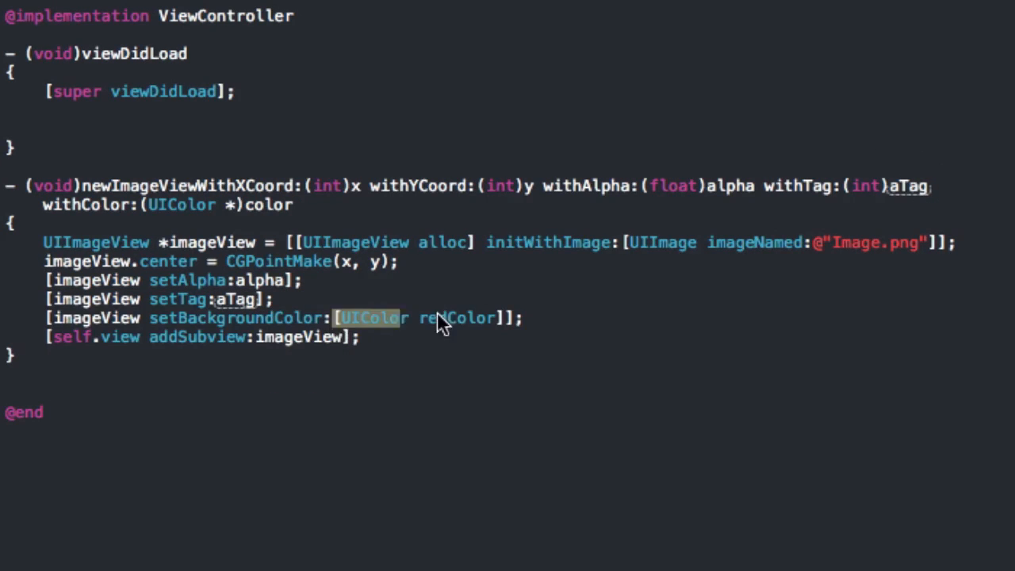
type("color")
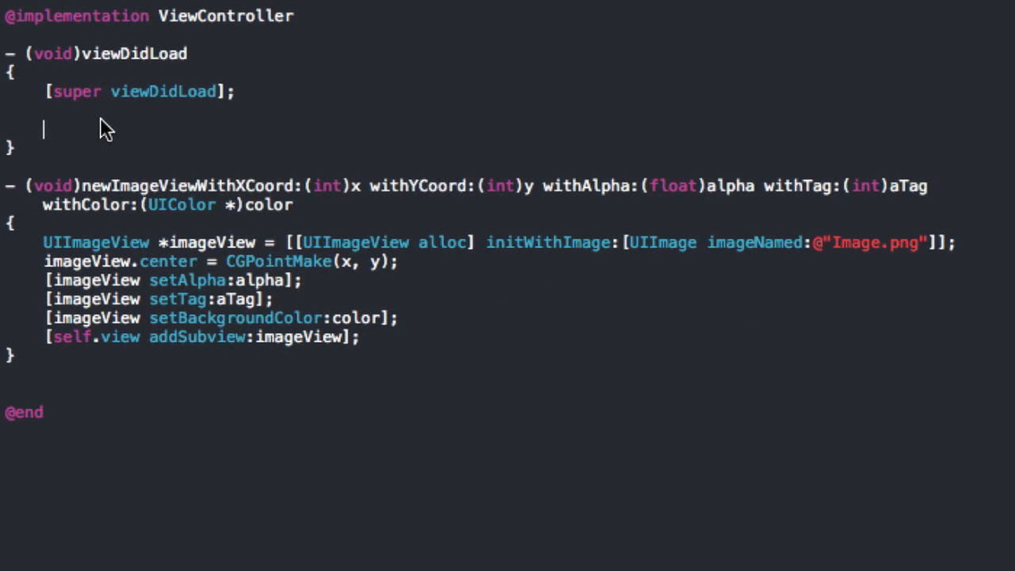
Write the [self newImageView...] call with coords 160, tag 101 and [UIColor redColor]
type("[self ]")
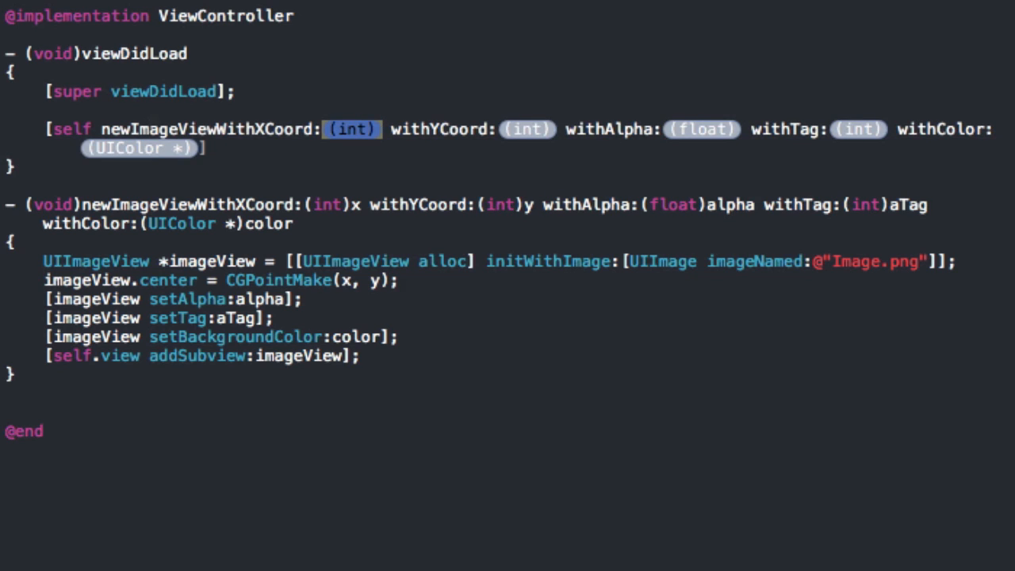
type("160")
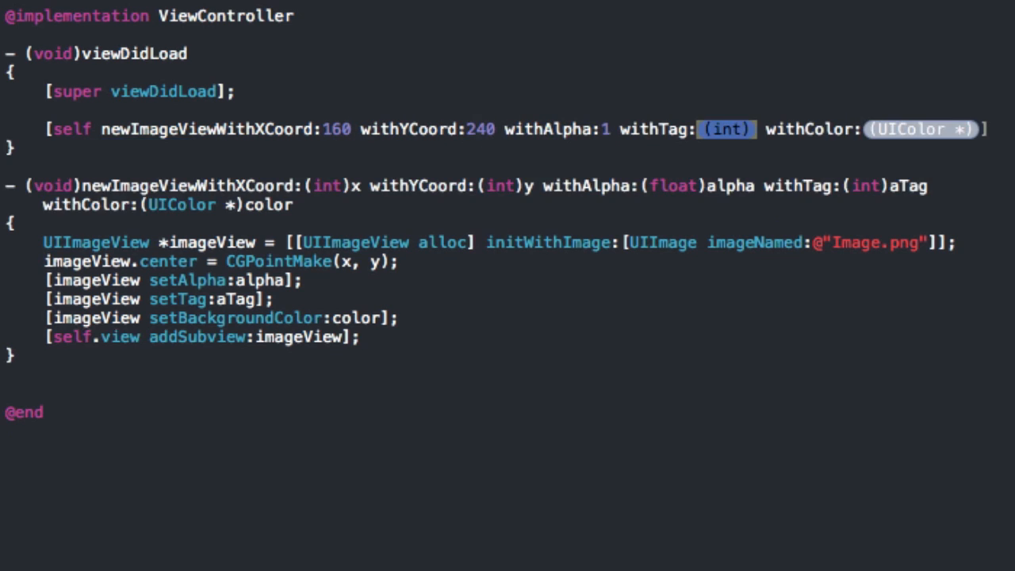
type("101")
left_click(921, 128)
type("[UIColor ")
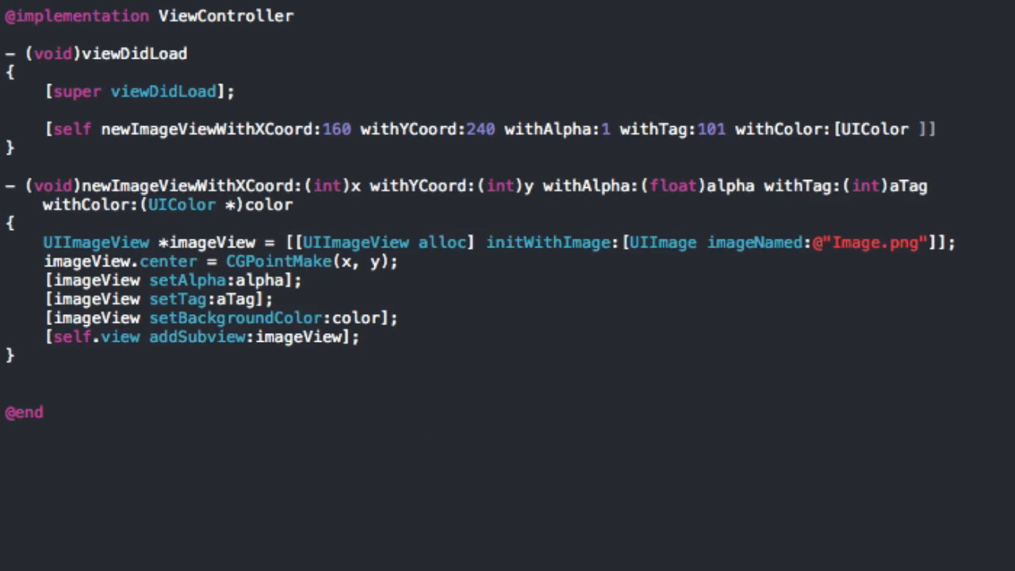
type("redColor")
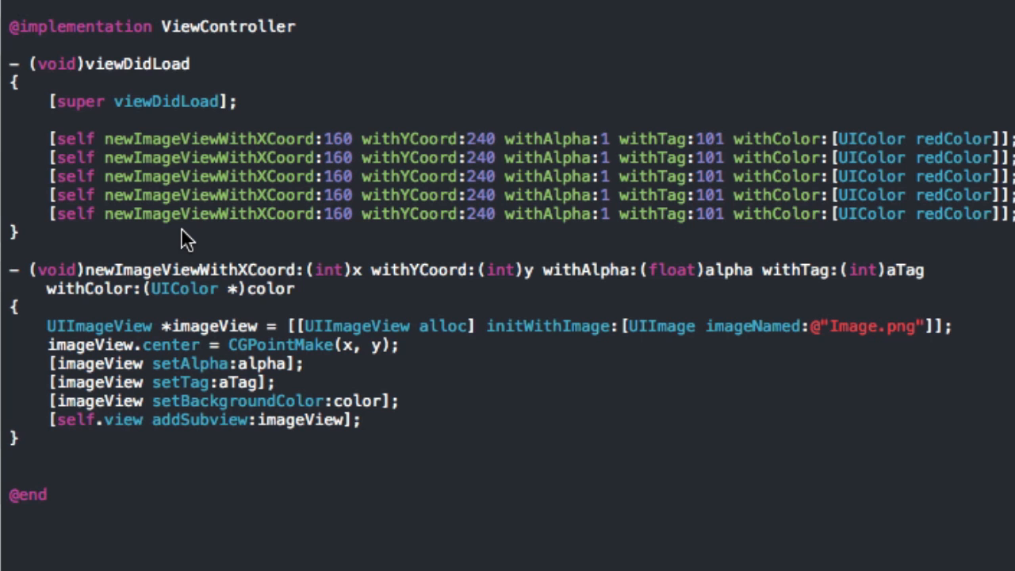
mouse_move(29, 355)
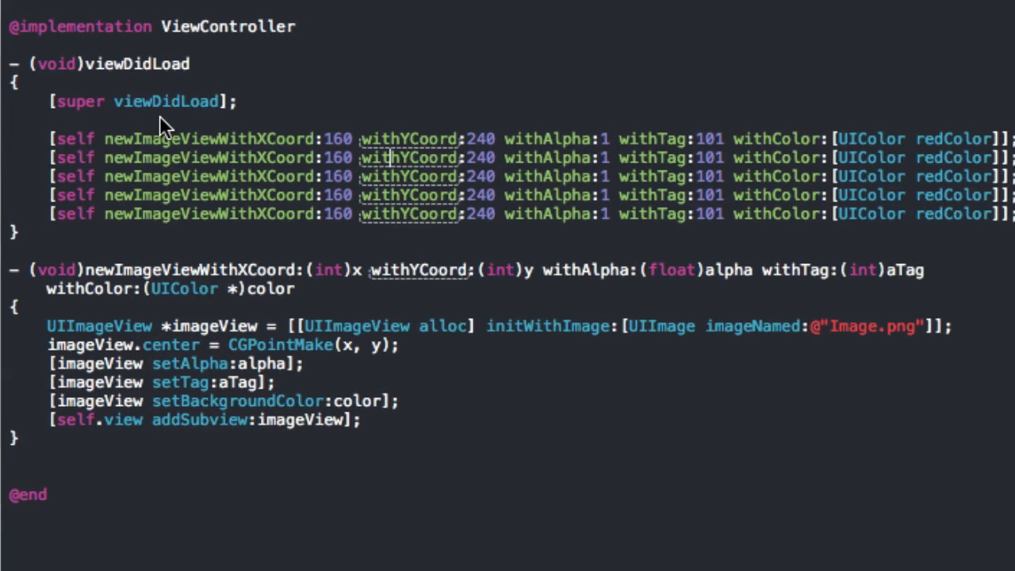
mouse_move(104, 173)
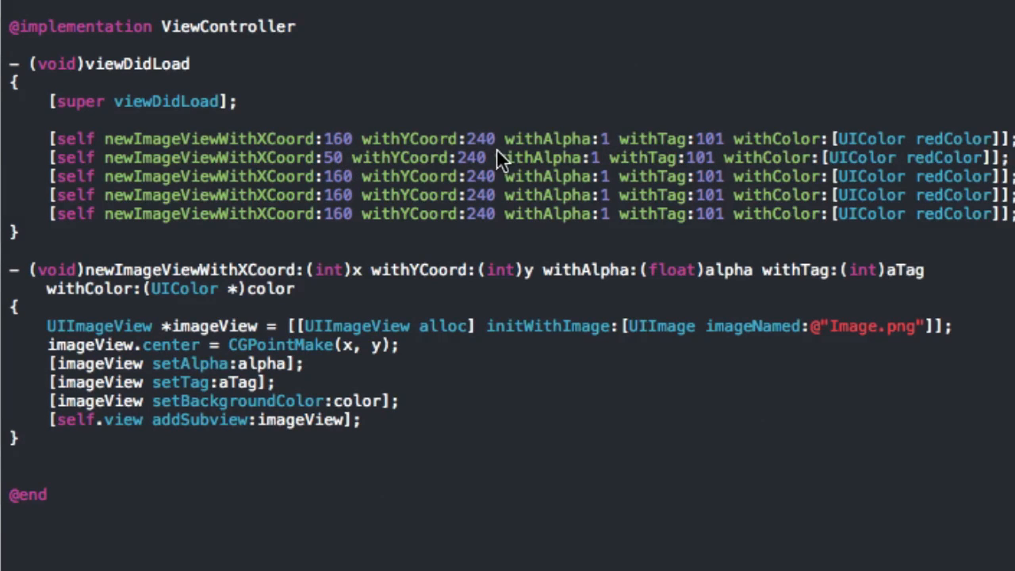
Make the second call use position 50,50, alpha .5, tag 123 and blueColor
type("50")
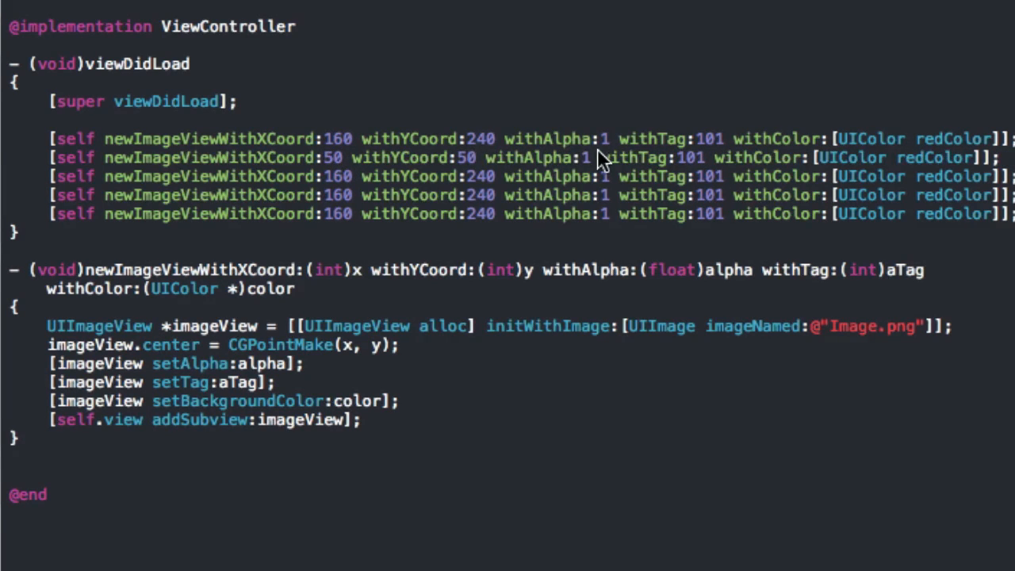
type(".5")
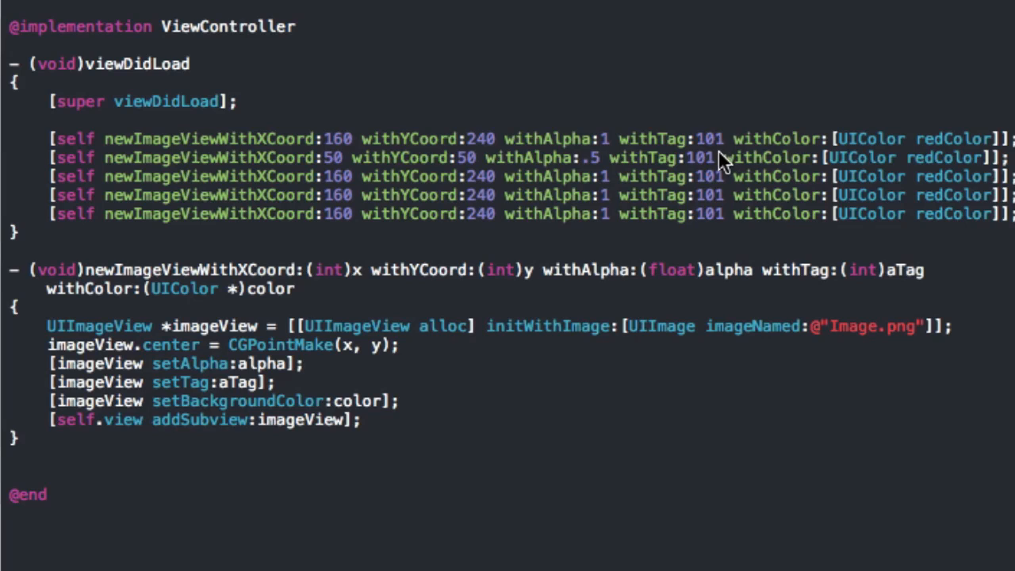
type("123")
type("44")
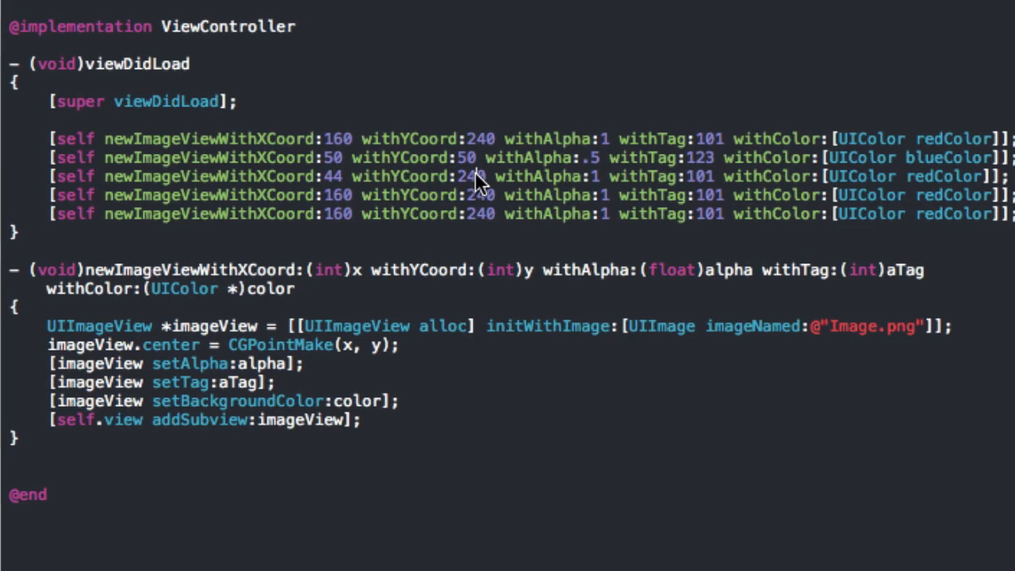
Make the third call use position 44,120, alpha .2 and yellowColor
type("120")
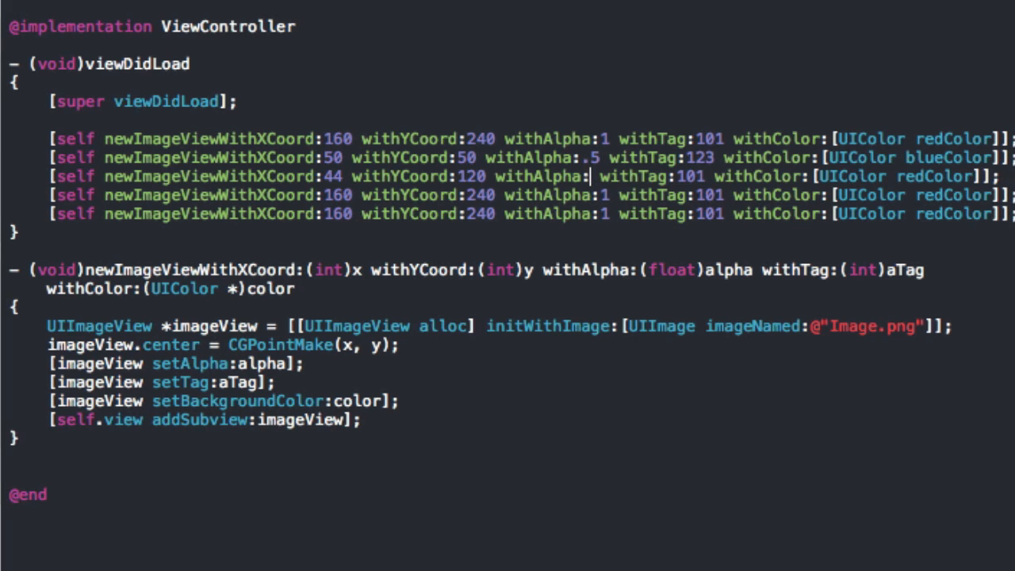
type("2")
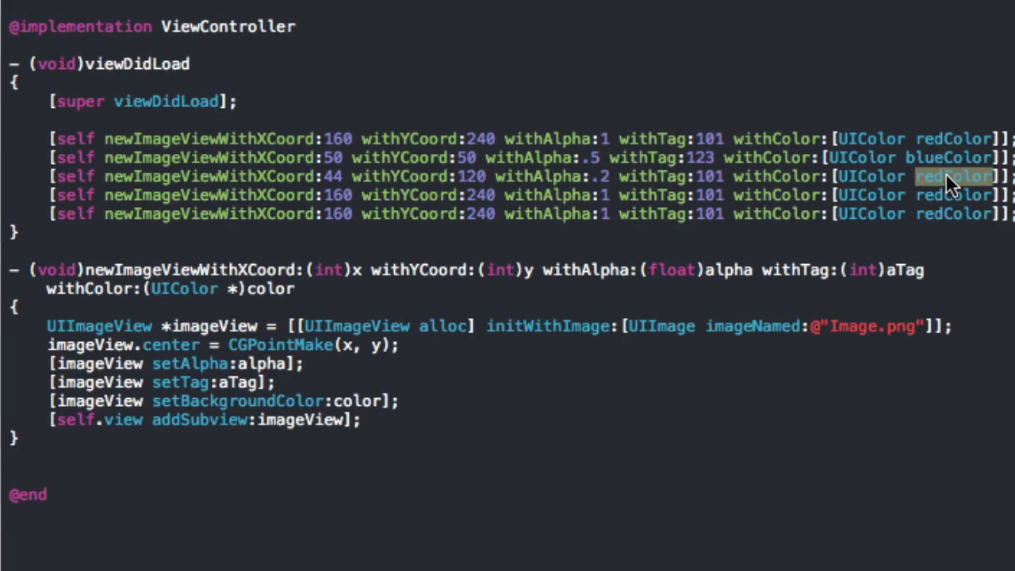
type("yellowColor")
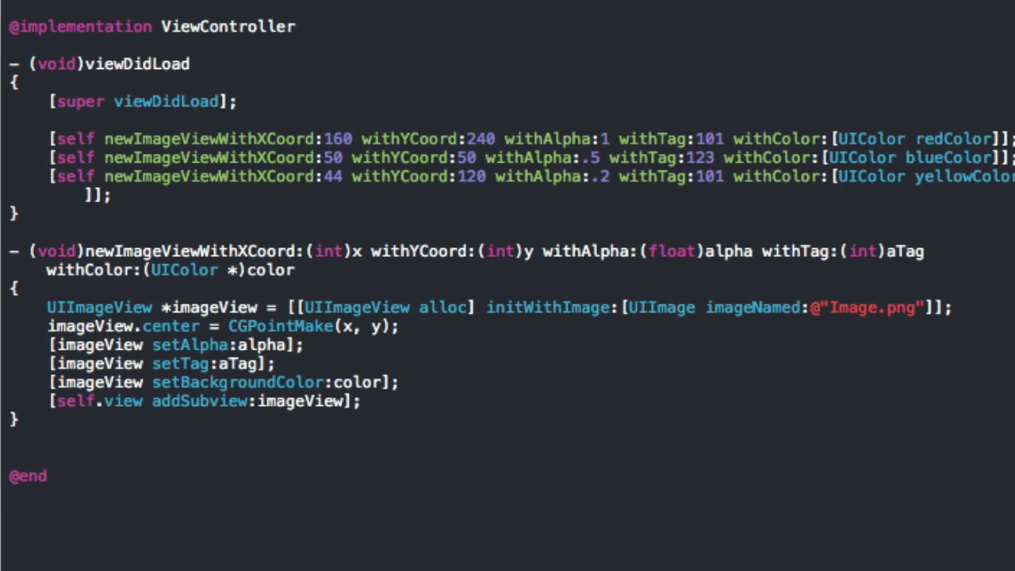
Run the app in the iOS Simulator to see the three image views
left_click(8, 214)
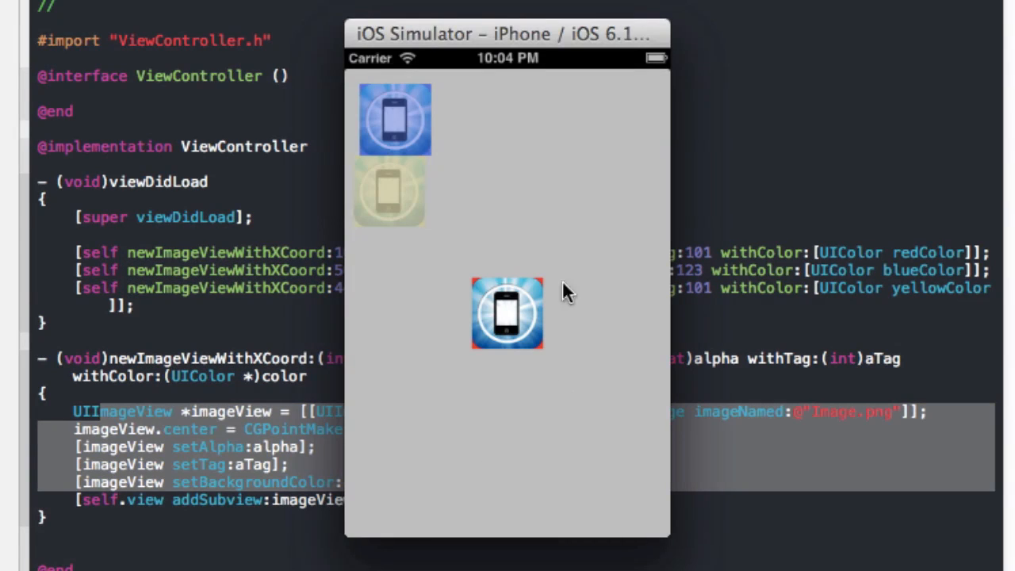
mouse_move(431, 174)
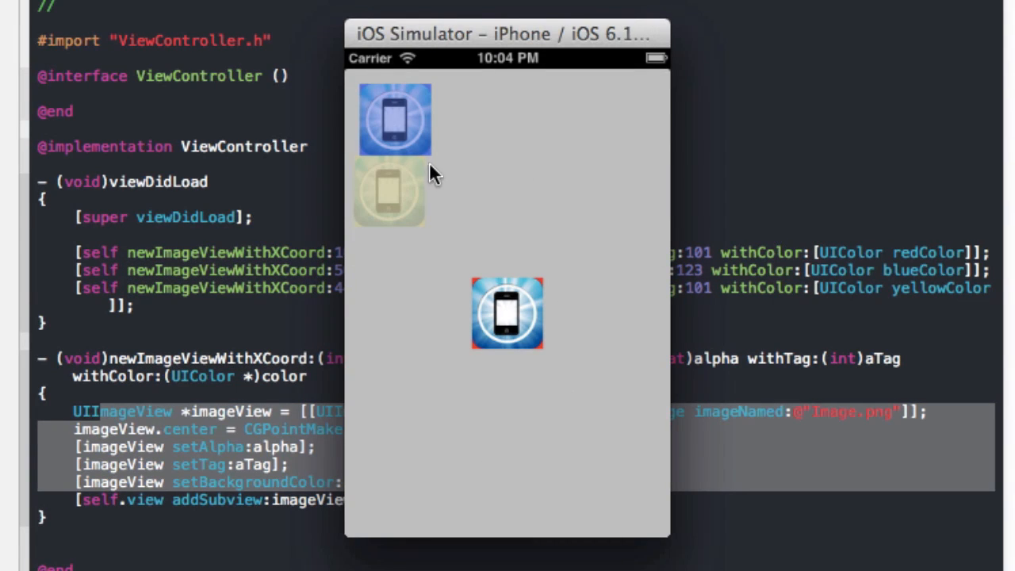
mouse_move(320, 229)
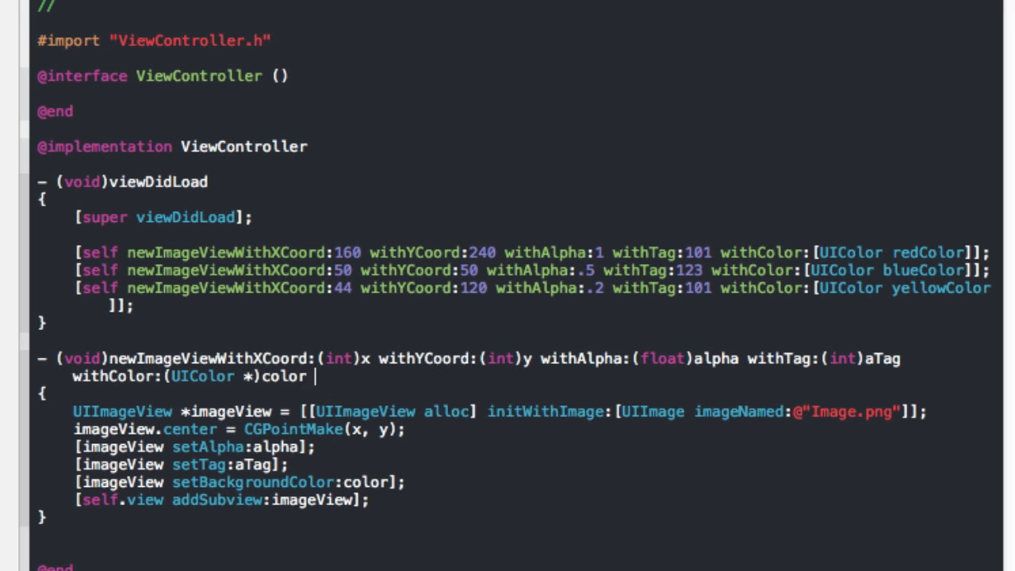
Extend the method signature with withImageName:(NSString *)imageName
type("with")
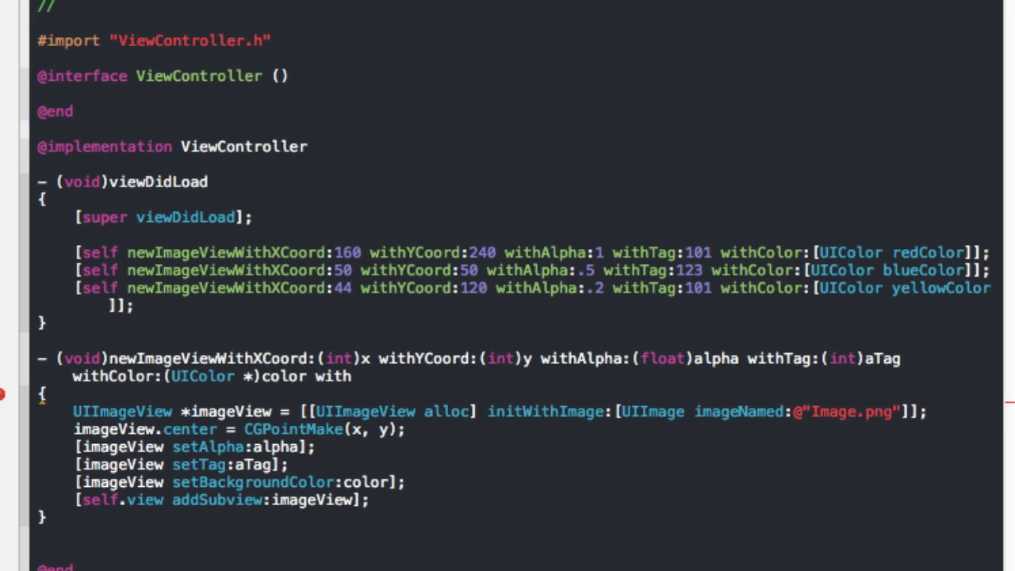
type("withImageName")
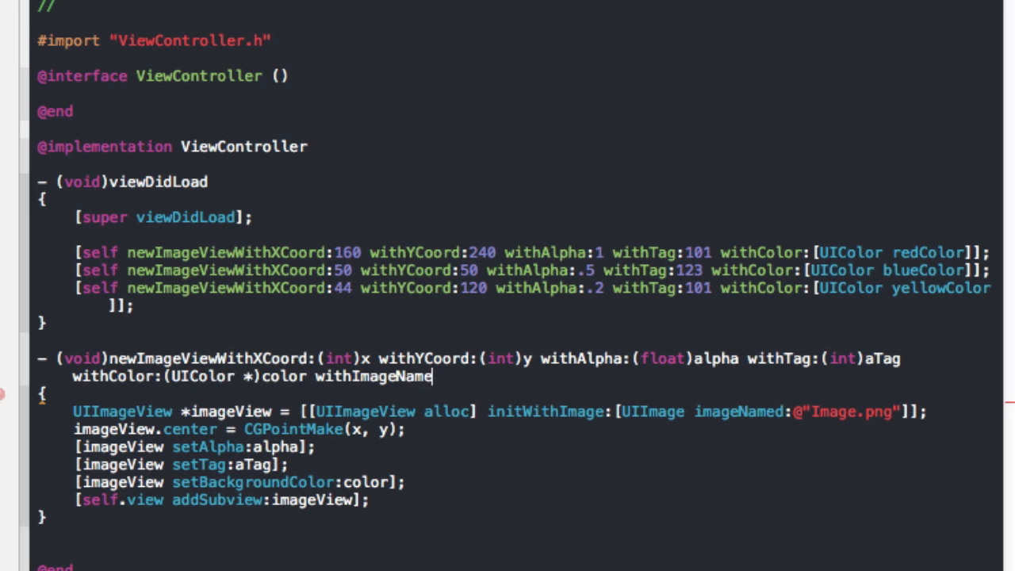
type(":(INSSt")
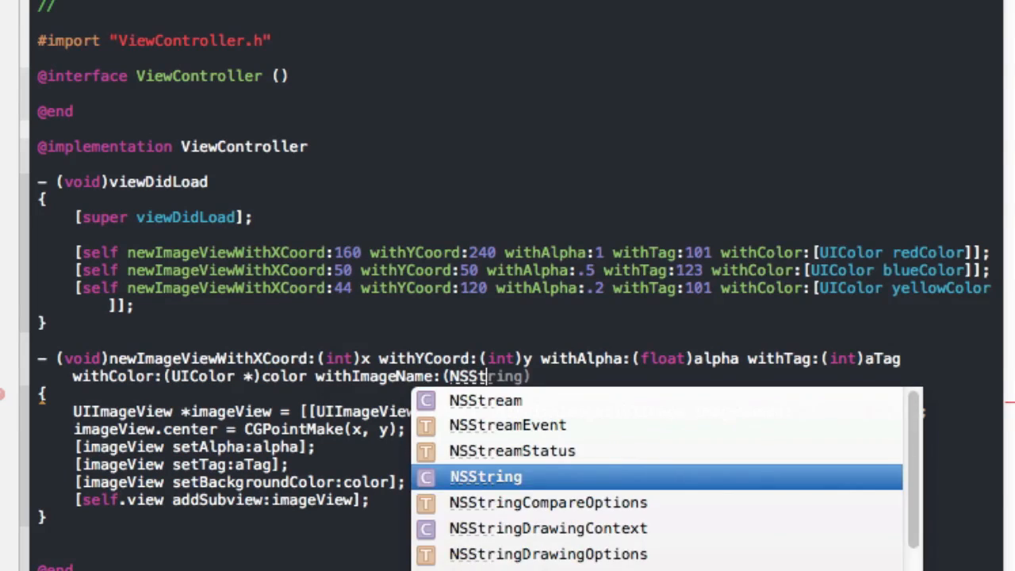
left_click(485, 476)
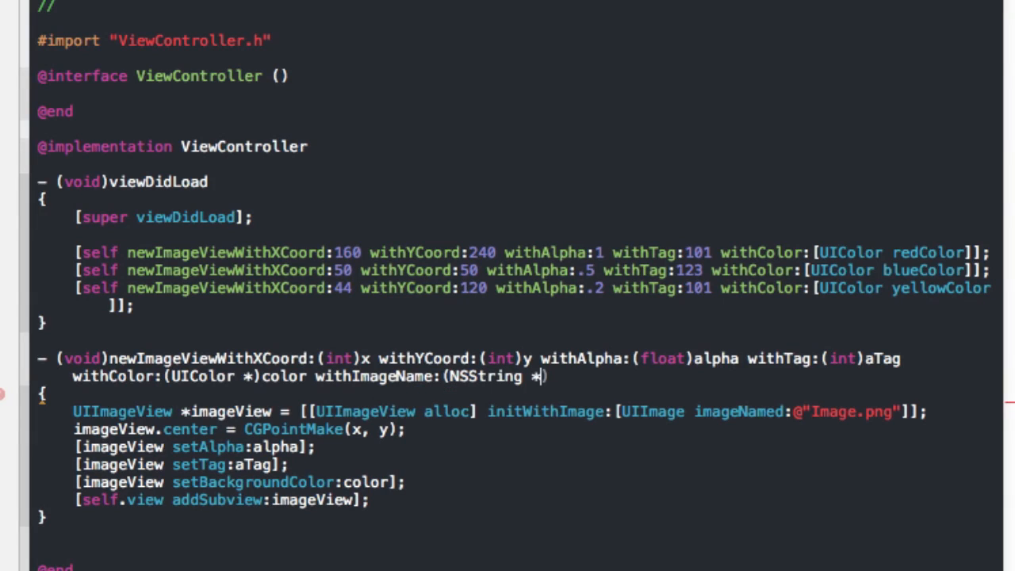
type("namg")
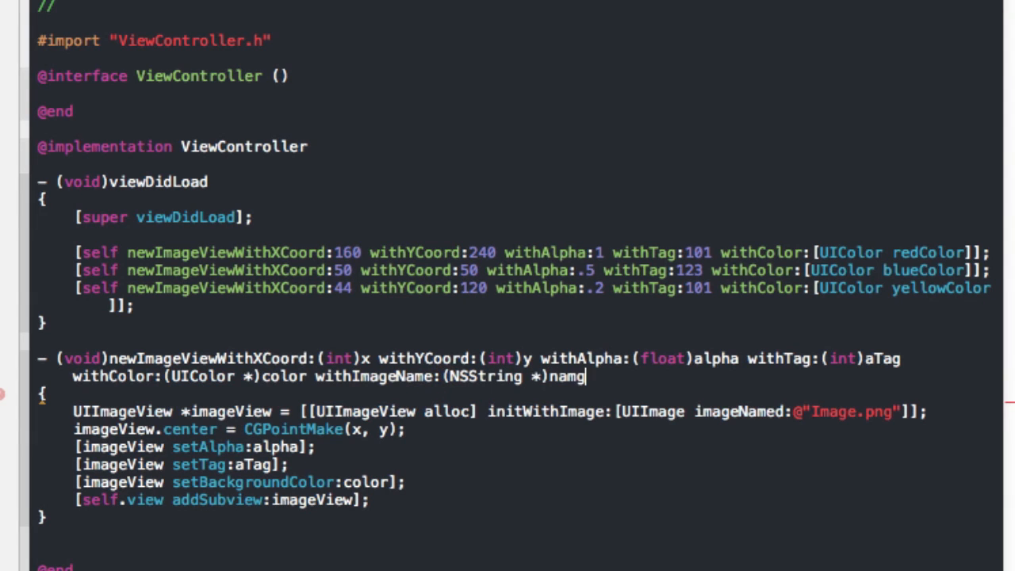
type("ImageName")
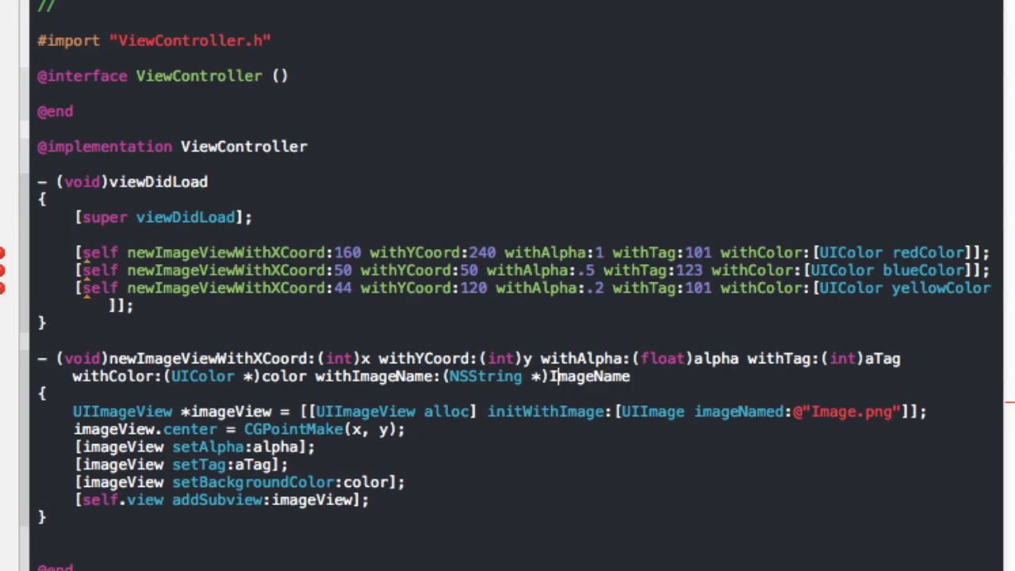
Replace the hard-coded @"Image.png" in imageNamed: with the imageName parameter
double_click(590, 376)
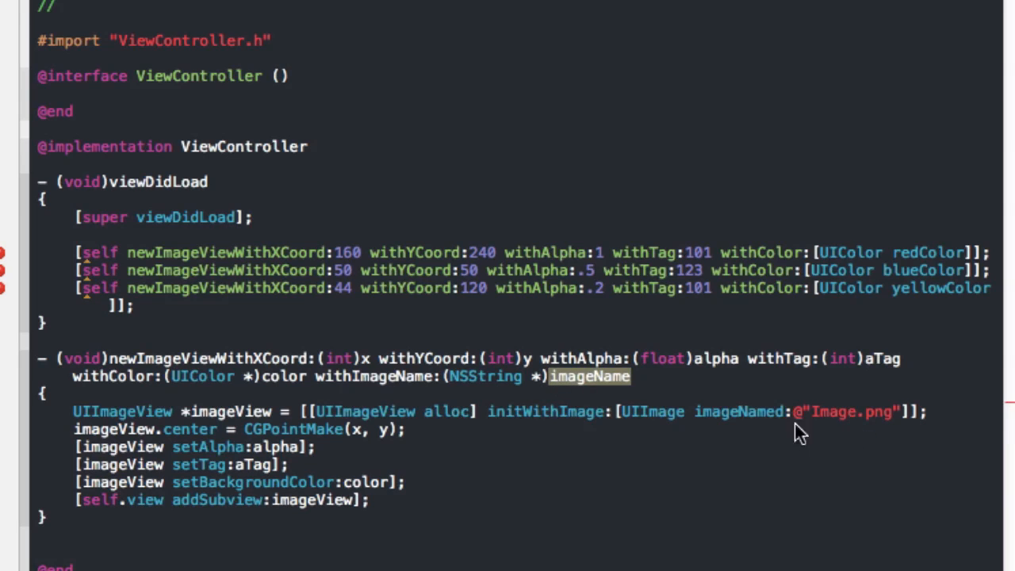
type("imageName")
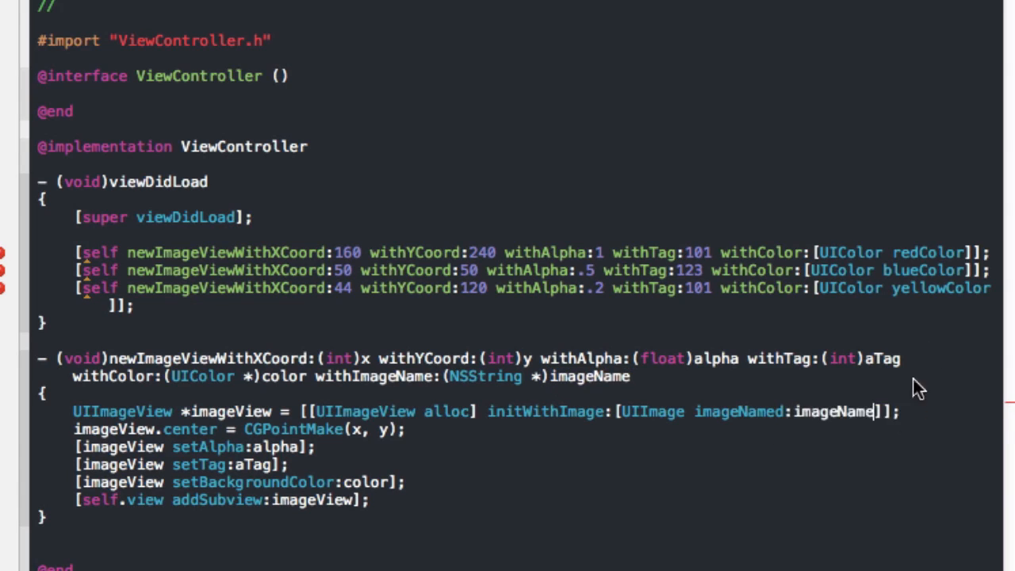
type("i")
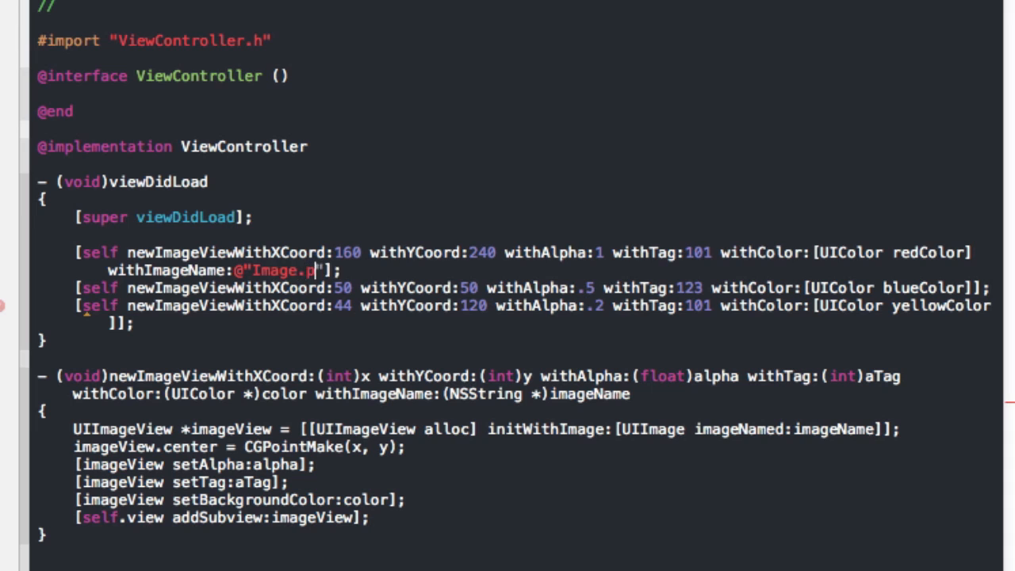
Append withImageName:@"Image.png" to the three newImageView calls in viewDidLoad
type("ng")
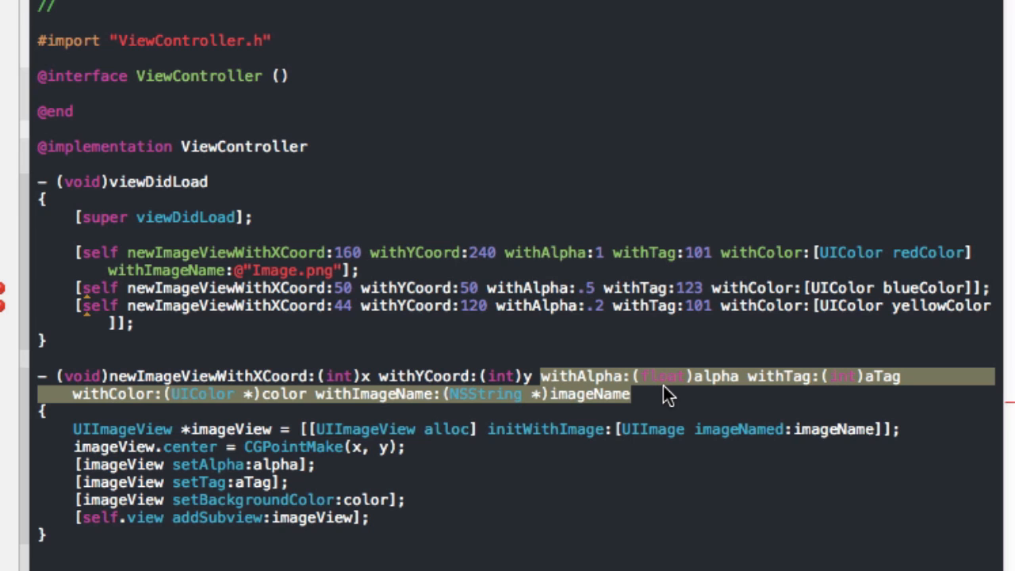
mouse_move(341, 273)
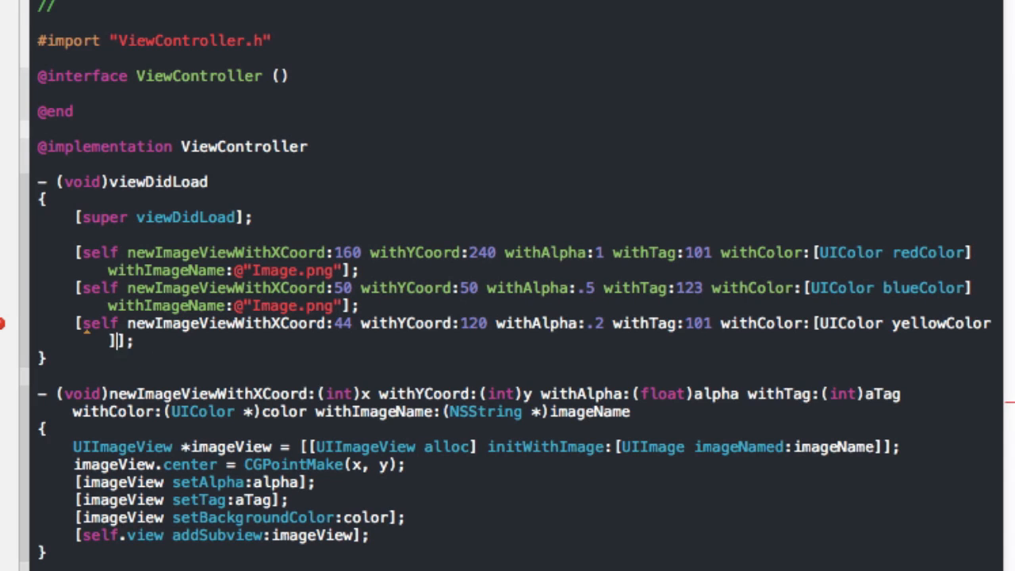
type("withImageName:@\"Image.png\"")
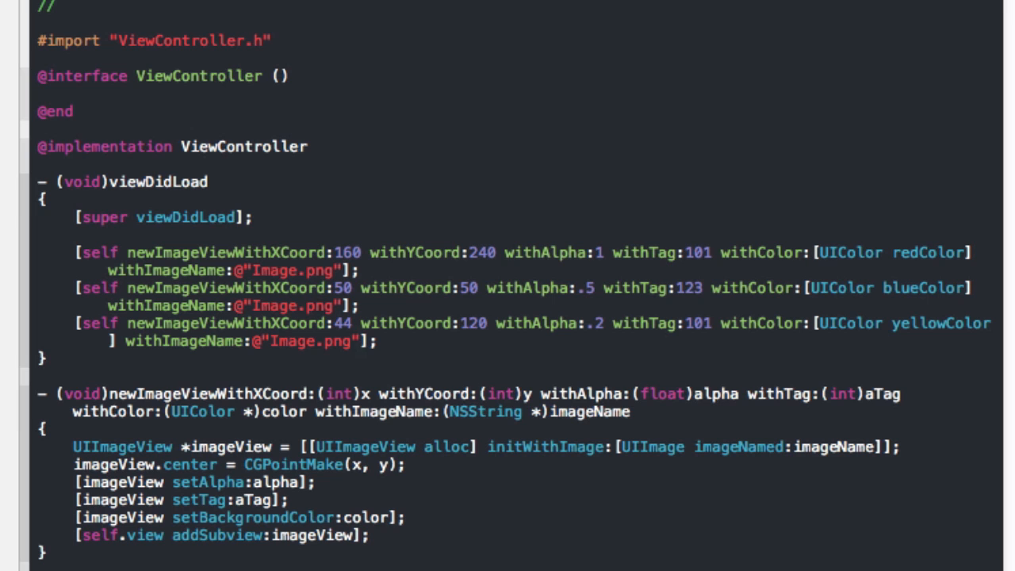
left_click(360, 341)
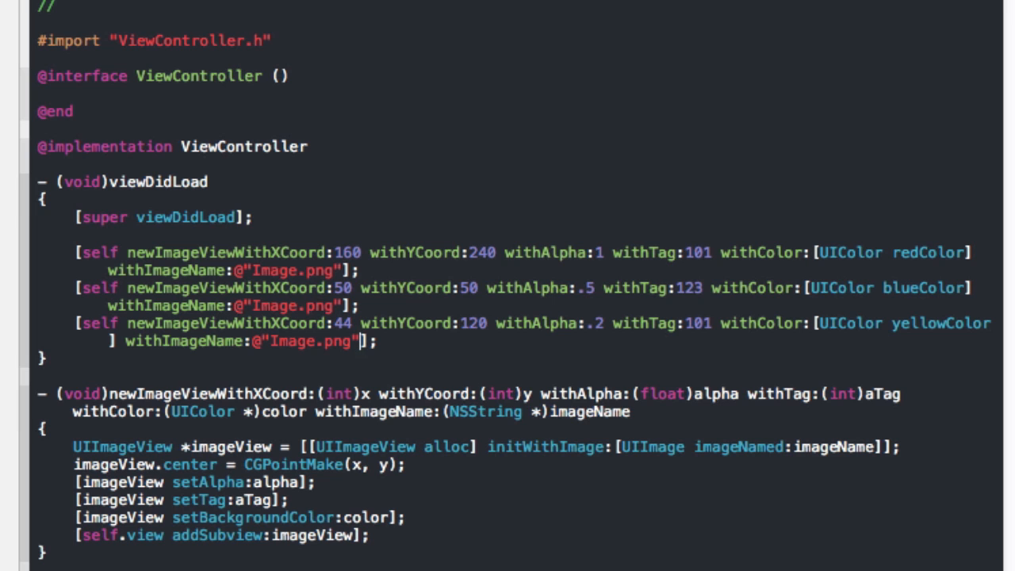